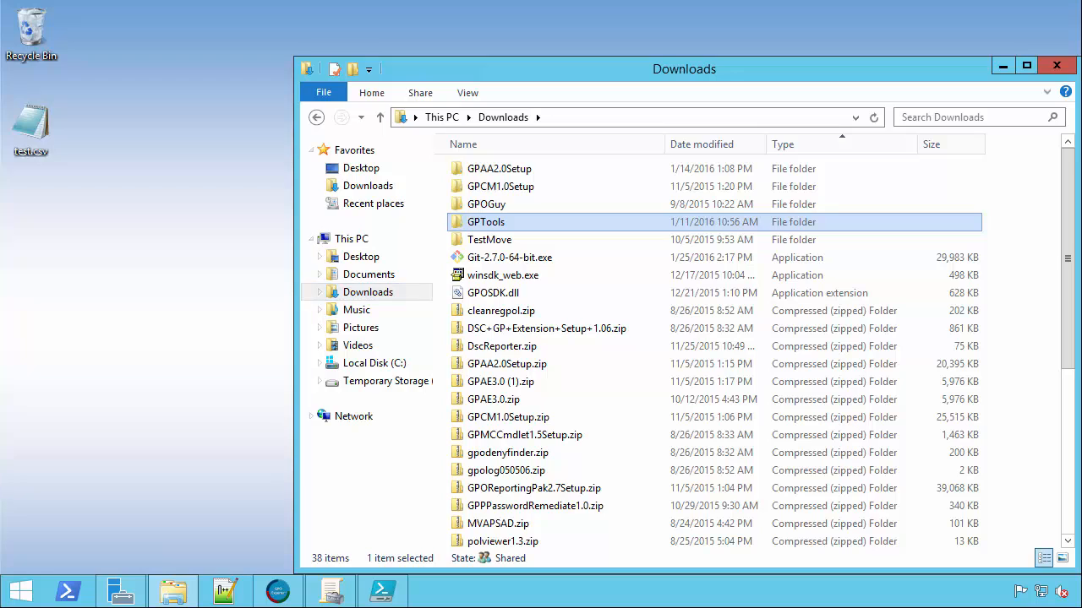
Step: Open the GPTools\polviewer1.3 folder and launch polviewer.exe
{"action": "double_click", "coordinate": [485, 222]}
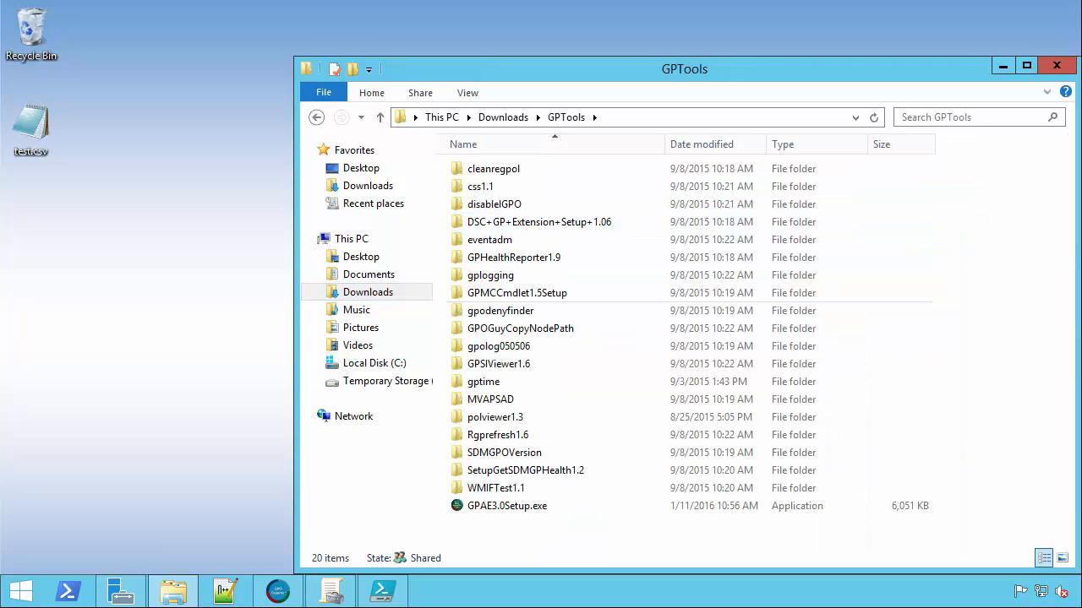
{"action": "left_click", "coordinate": [495, 417]}
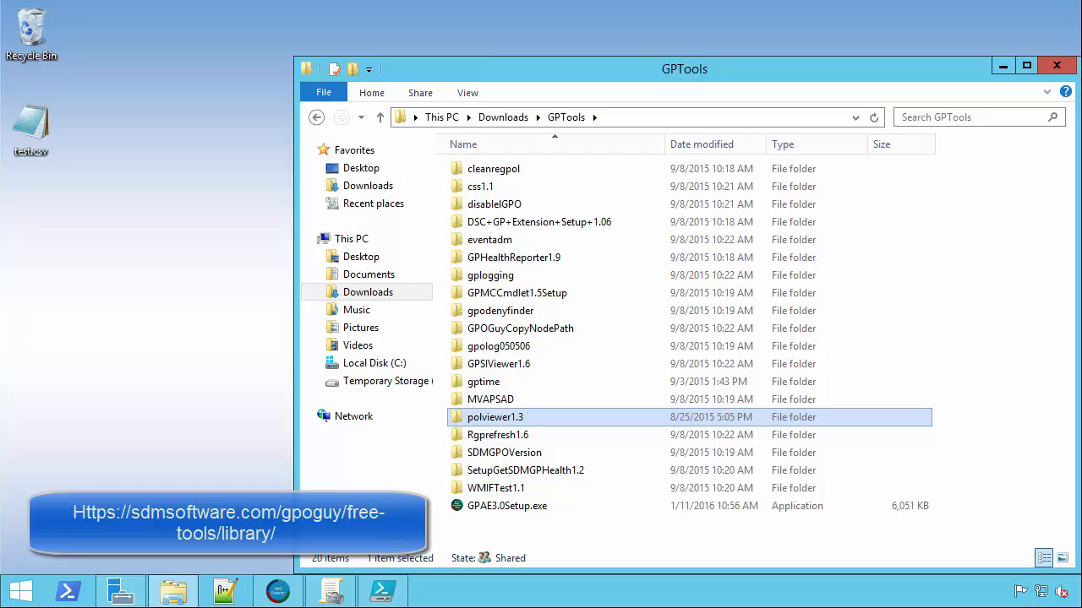
{"action": "double_click", "coordinate": [494, 417]}
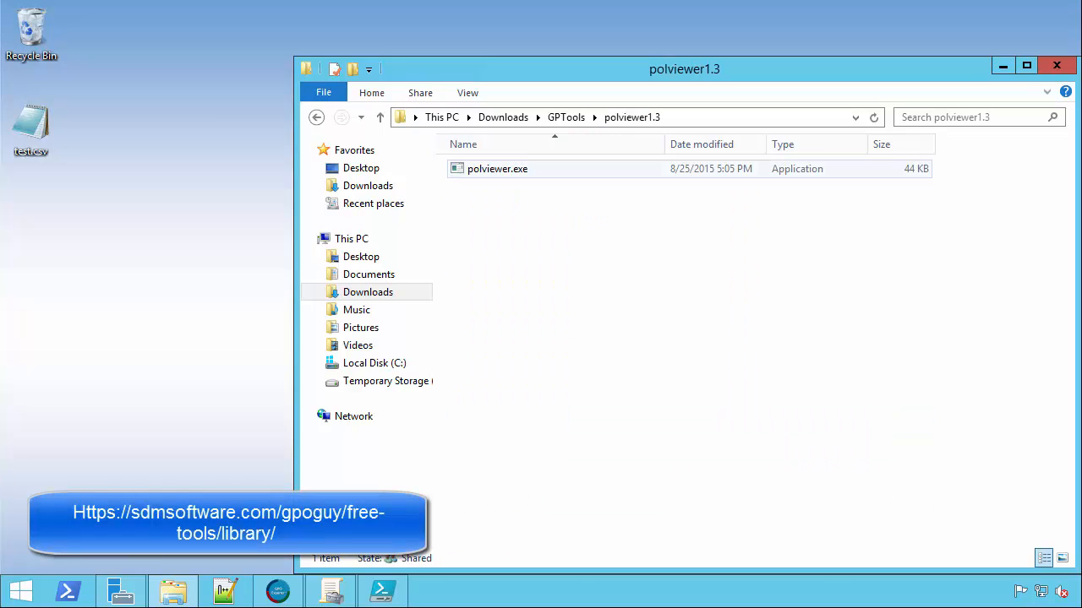
{"action": "double_click", "coordinate": [497, 168]}
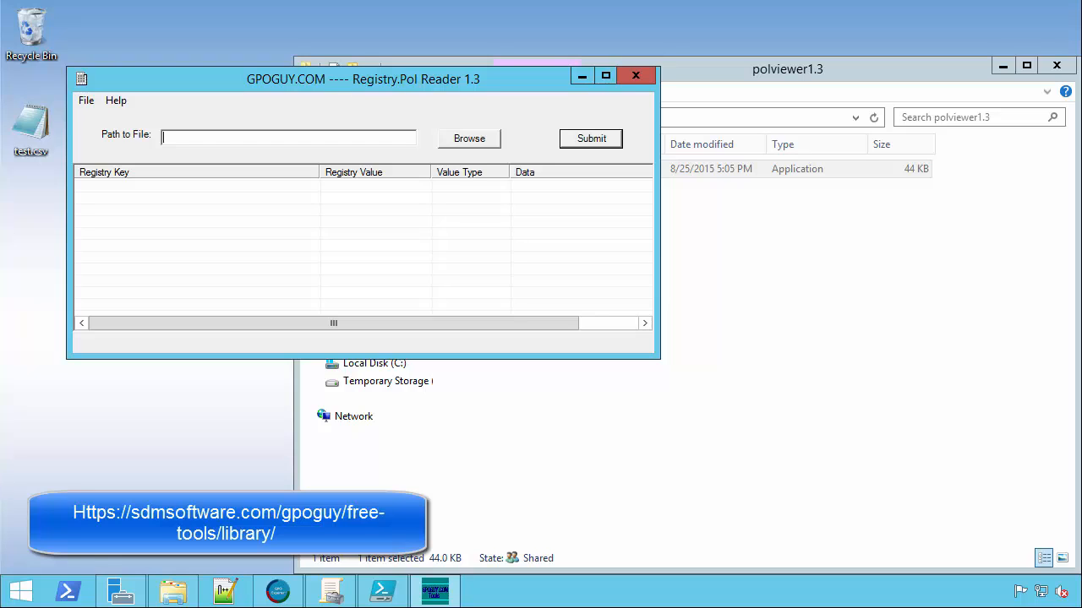
Step: Browse to \\scidc1\SYSVOL policy {816377A2…}\Machine\Registry.pol and select it in the reader
{"action": "left_click", "coordinate": [469, 138]}
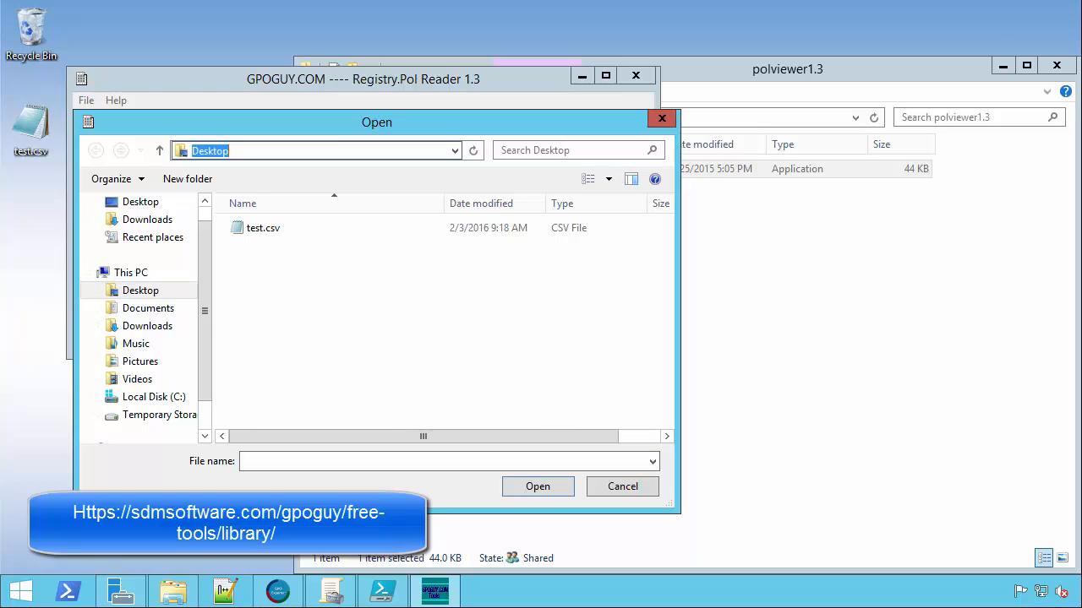
{"action": "type", "text": "\\\\scidc1\\"}
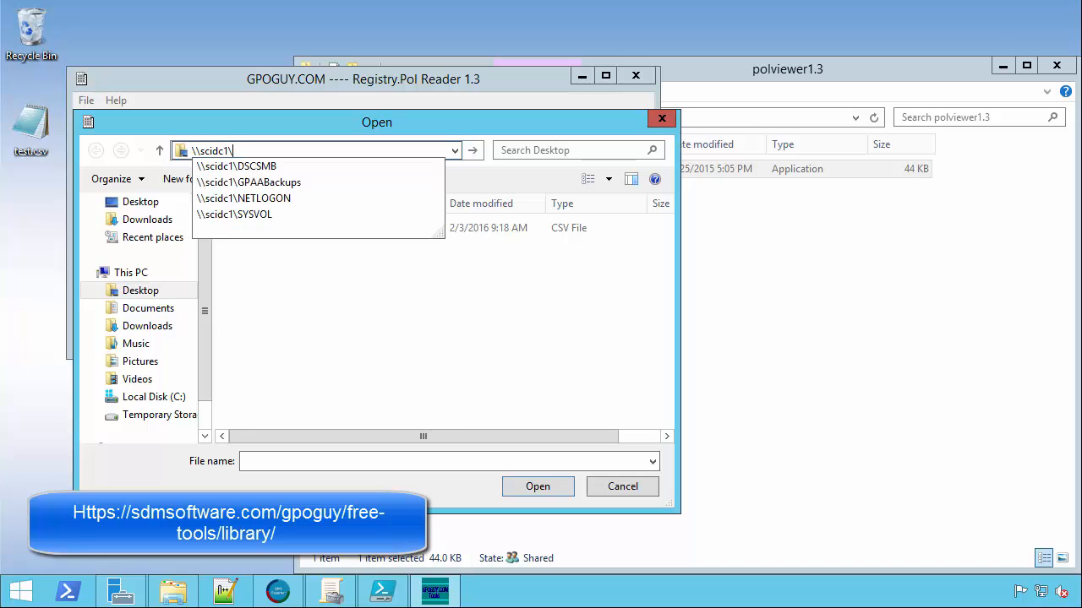
{"action": "left_click", "coordinate": [234, 214]}
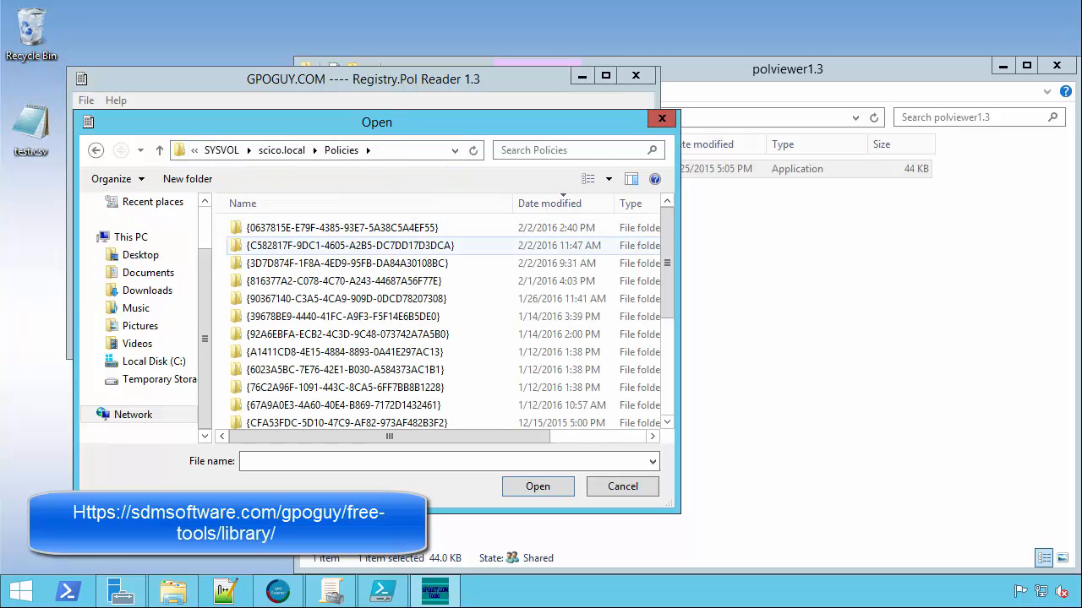
{"action": "mouse_move", "coordinate": [347, 281]}
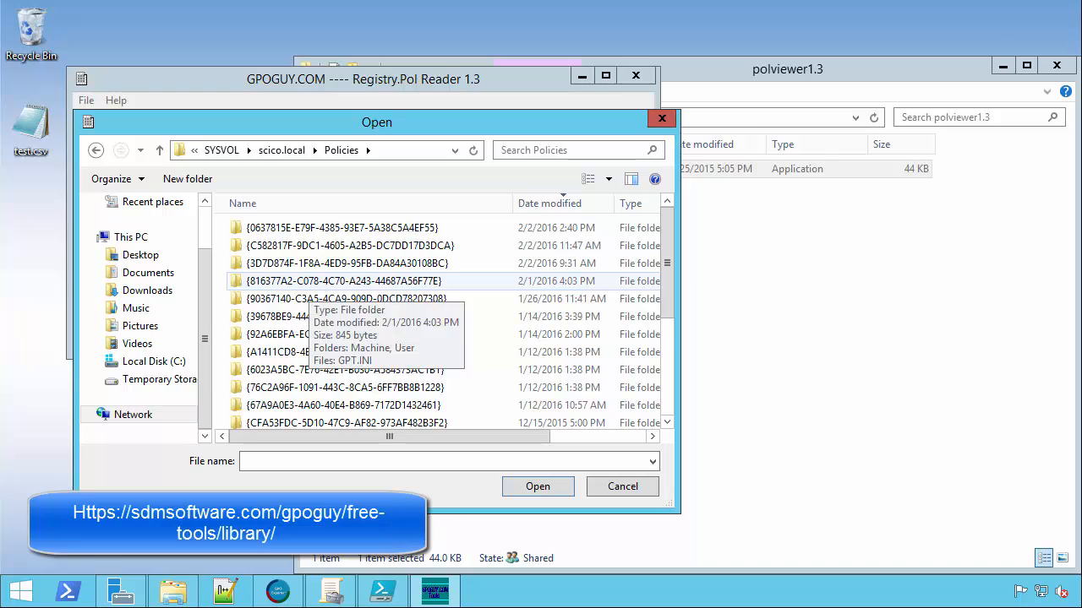
{"action": "double_click", "coordinate": [343, 280]}
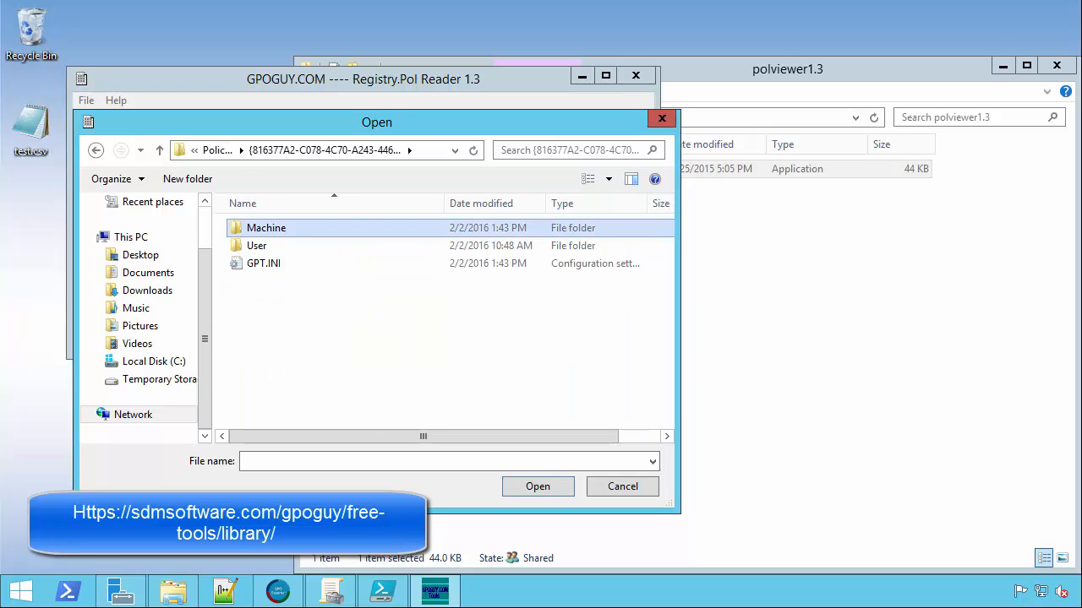
{"action": "double_click", "coordinate": [266, 227]}
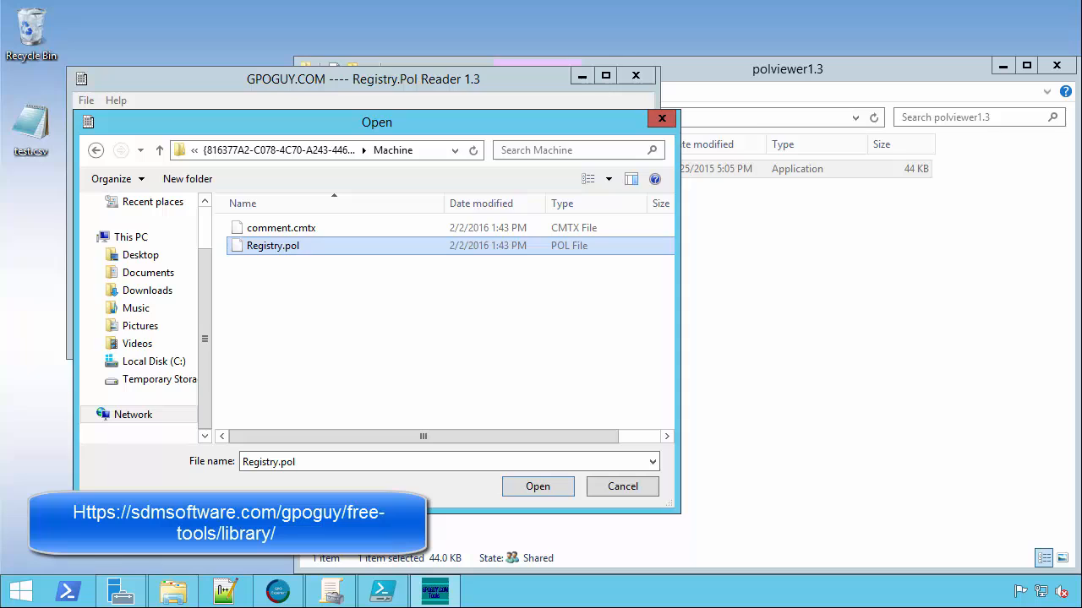
{"action": "left_click", "coordinate": [538, 486]}
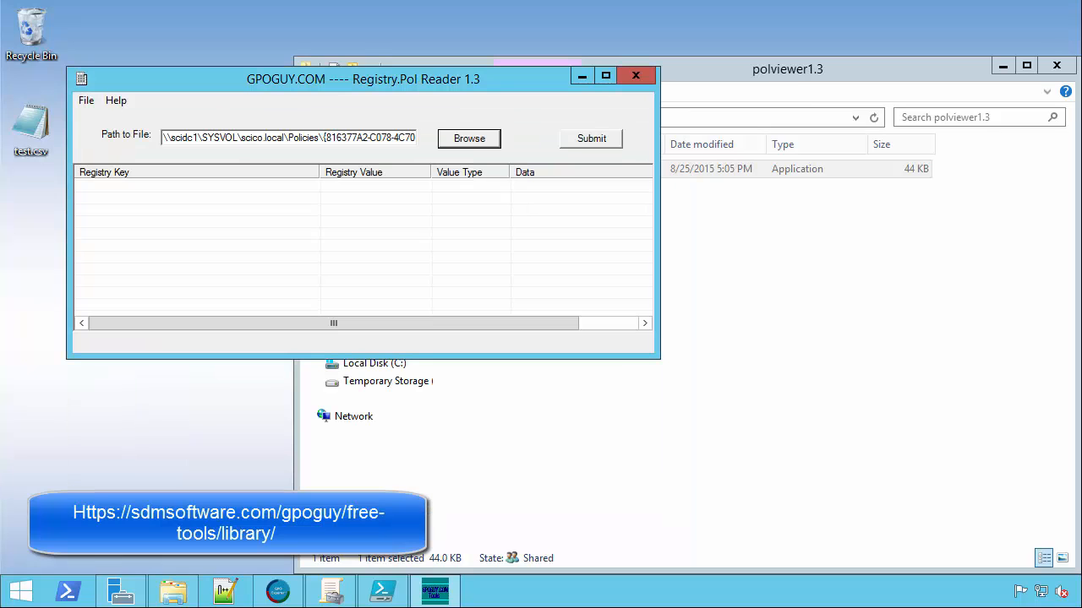
Step: Read Registry.pol to list its Internet Explorer REG_DWORD 00000000 entry, then exit the reader
{"action": "left_click", "coordinate": [591, 137]}
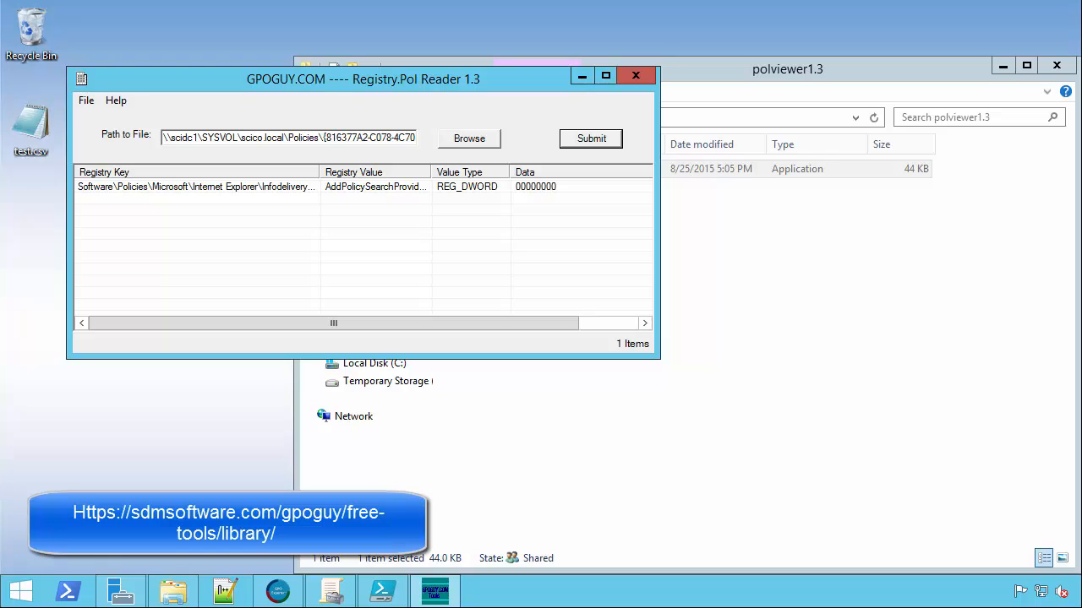
{"action": "left_click", "coordinate": [85, 100]}
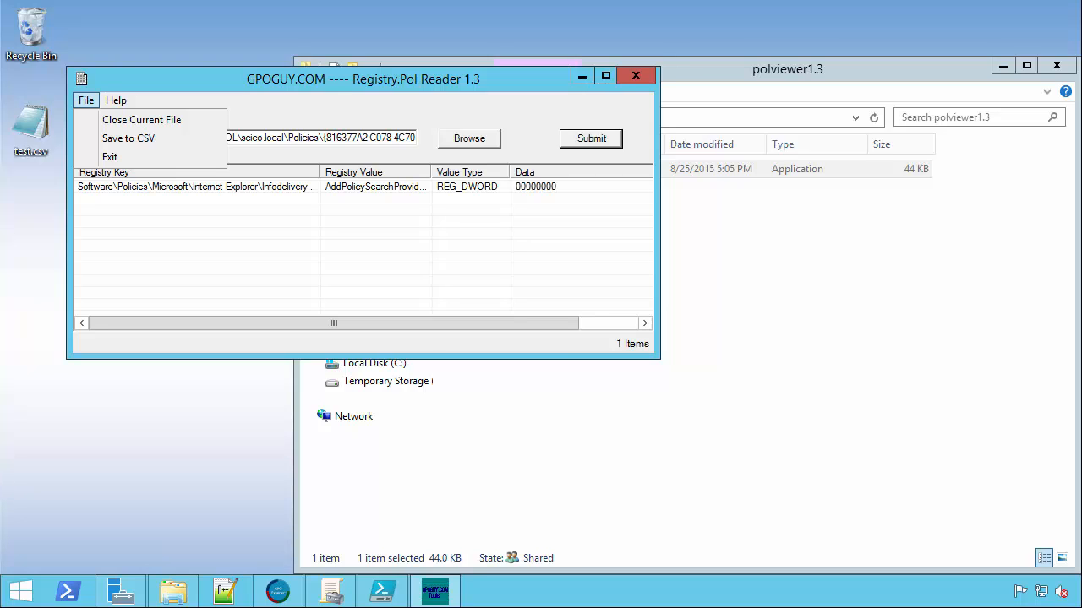
{"action": "left_click", "coordinate": [110, 157]}
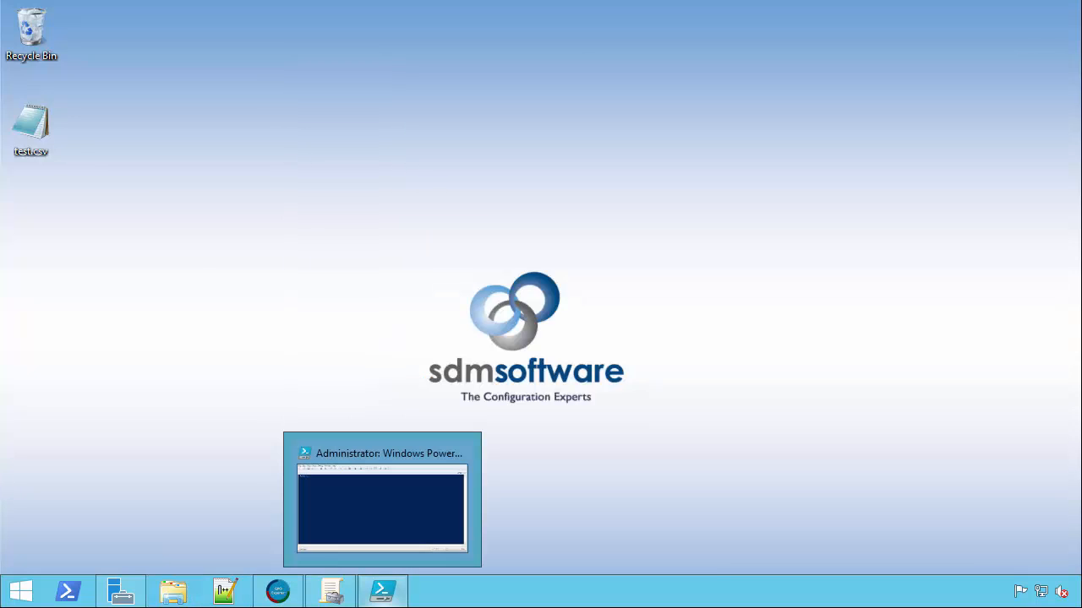
{"action": "mouse_move", "coordinate": [380, 499]}
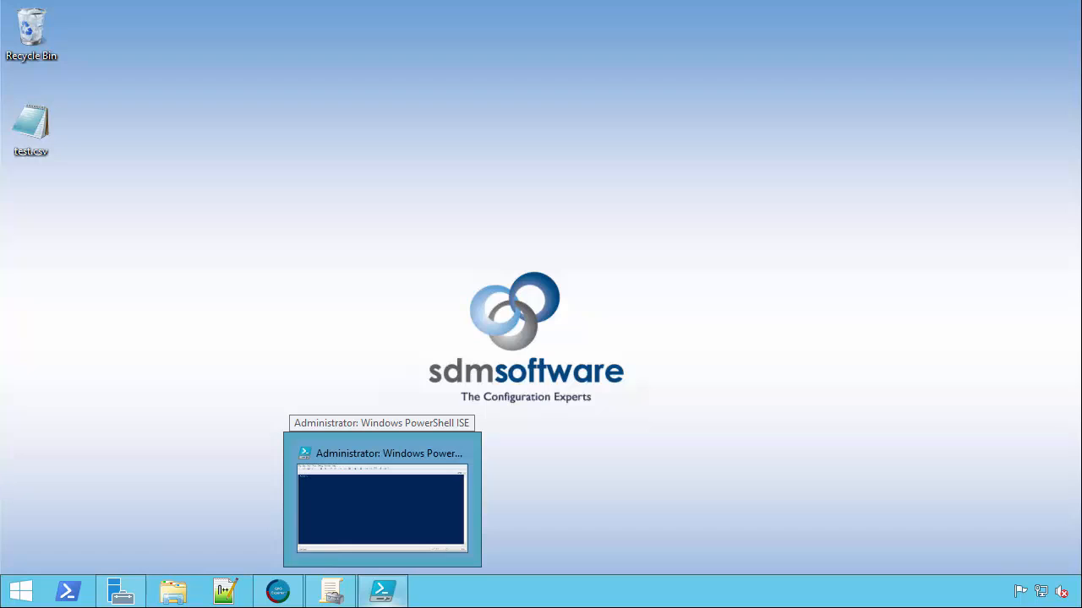
Step: Bring PowerShell ISE forward showing Recurse-PolicyKeys.ps1, then switch to the maximized console pane
{"action": "left_click", "coordinate": [382, 499]}
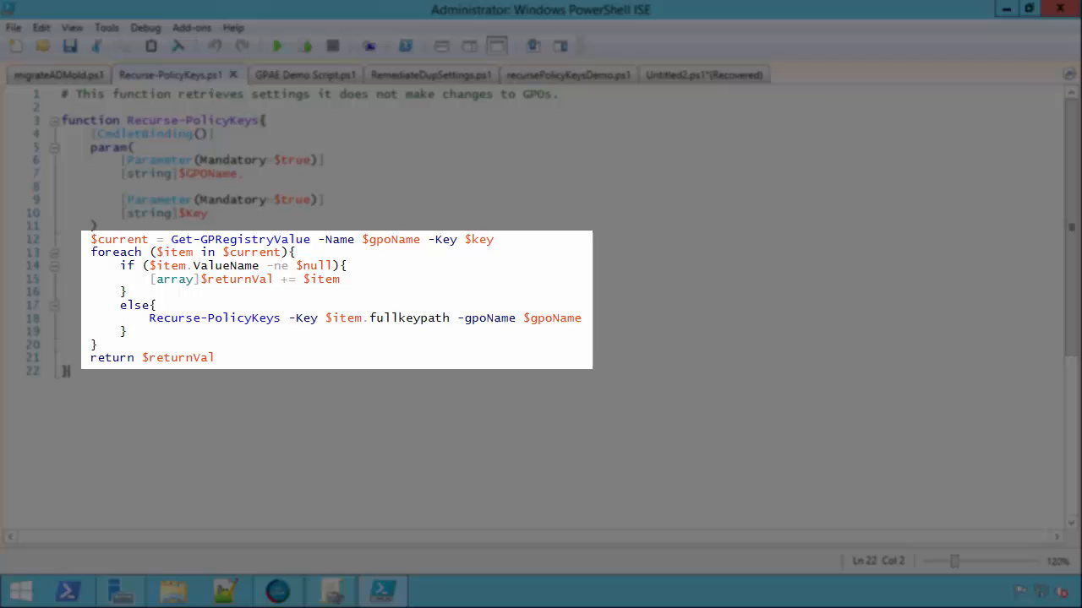
{"action": "double_click", "coordinate": [239, 239]}
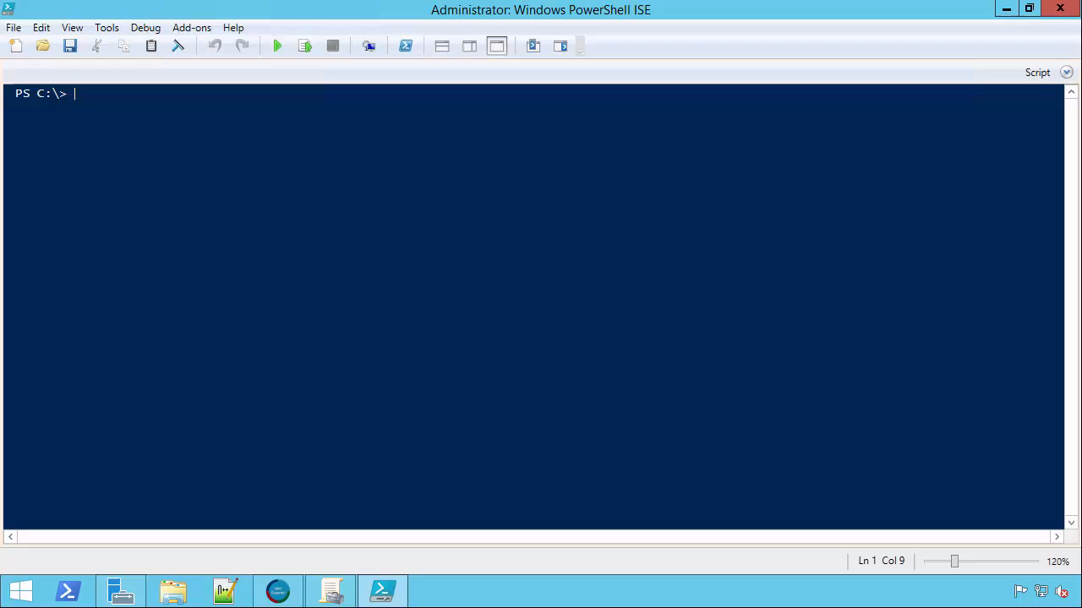
Step: Query Get-GPRegistryValue -Name IETest1 -Key "HKLM\Software" in the console
{"action": "type", "text": "get-"}
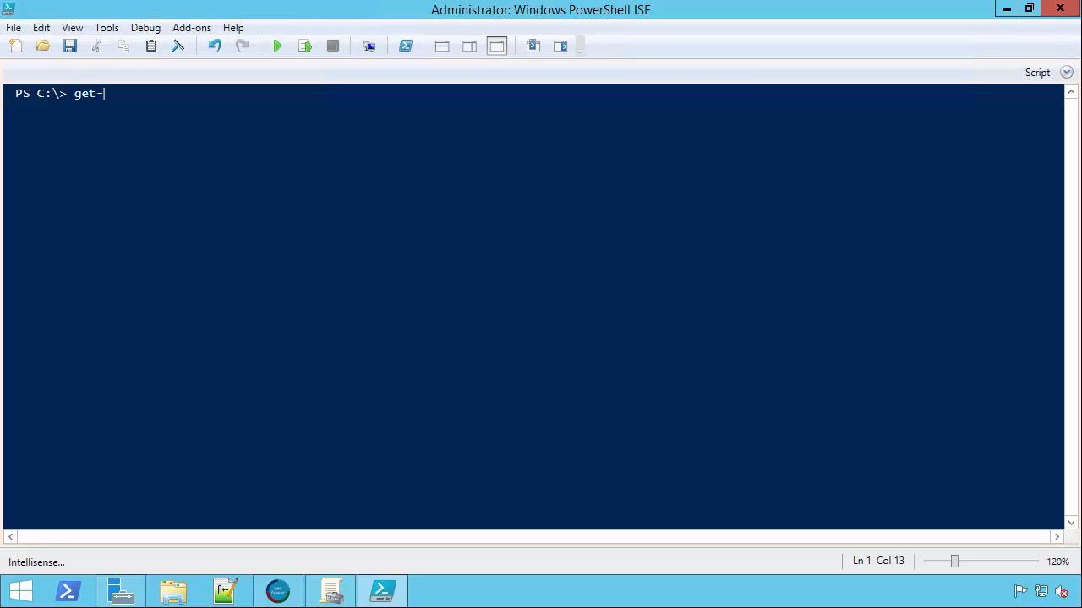
{"action": "type", "text": "GPRegistryValue"}
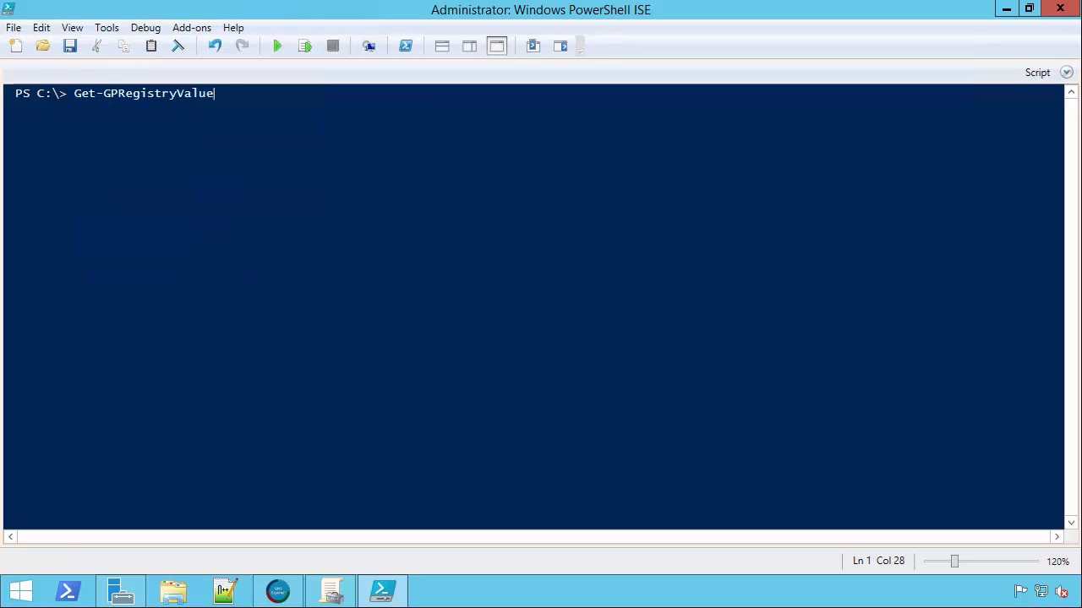
{"action": "type", "text": "-Name"}
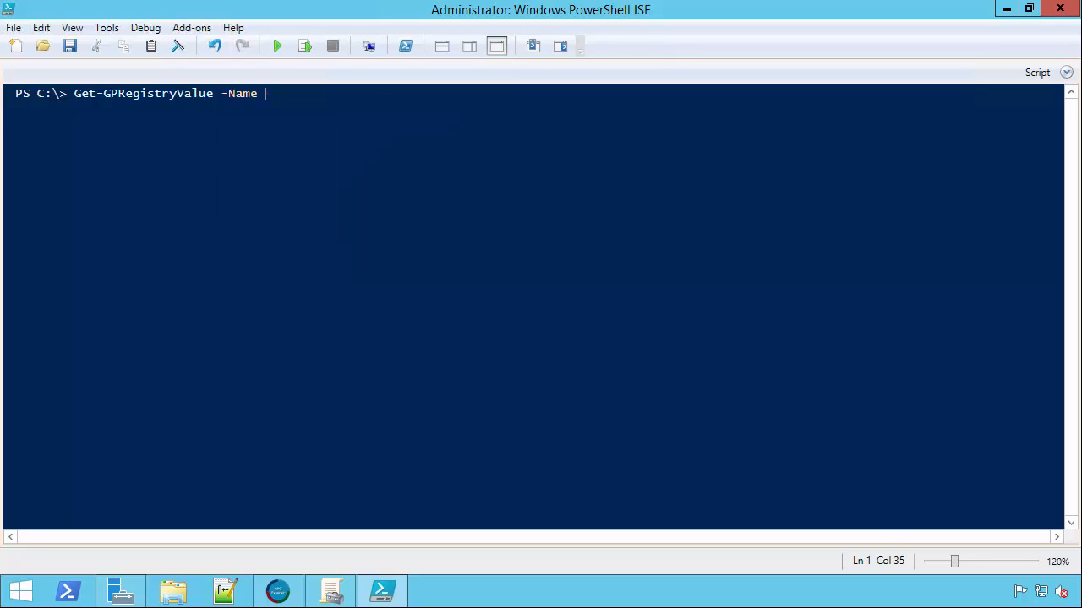
{"action": "type", "text": "IETest1 -Key"}
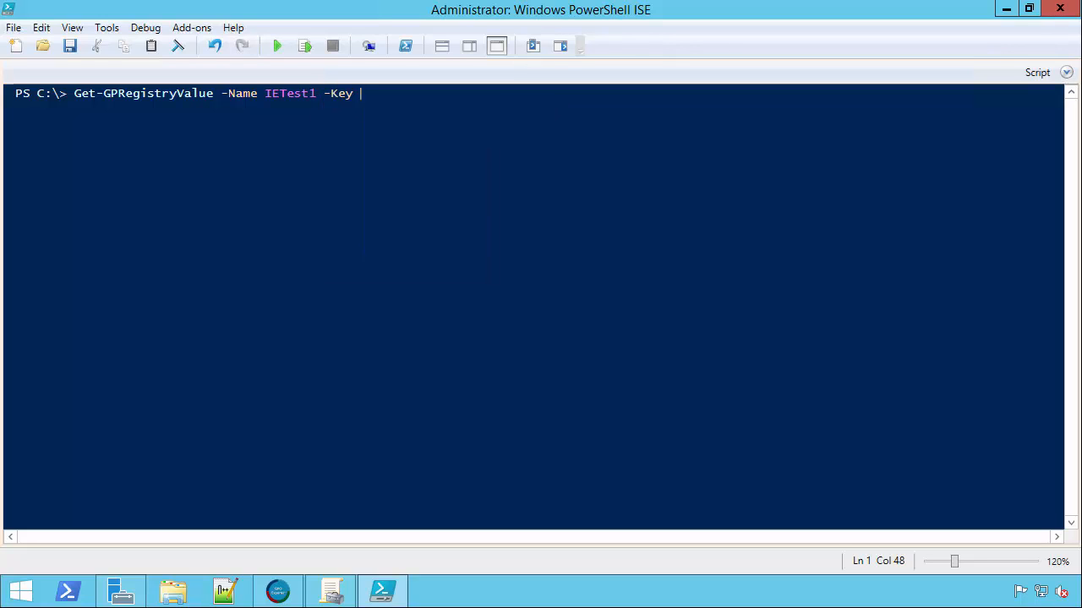
{"action": "type", "text": "\"HK"}
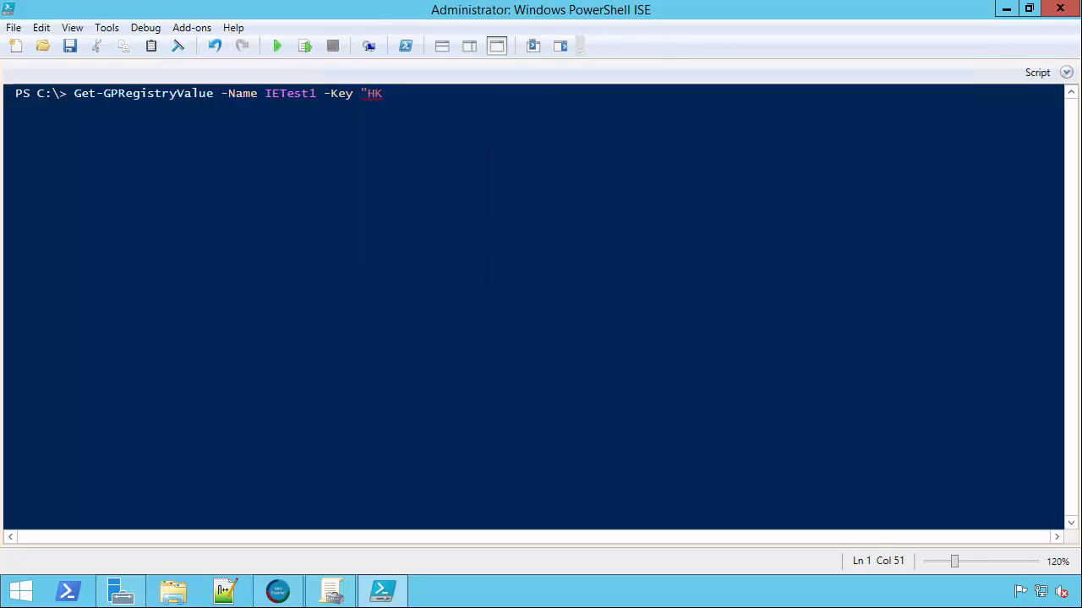
{"action": "type", "text": "LM\\"}
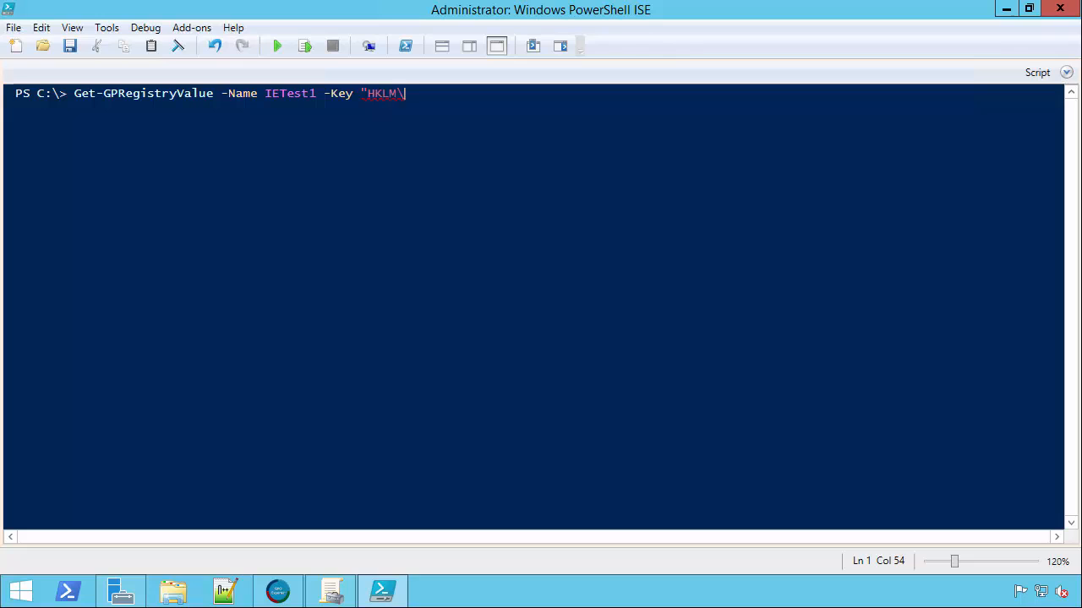
{"action": "type", "text": "Software\""}
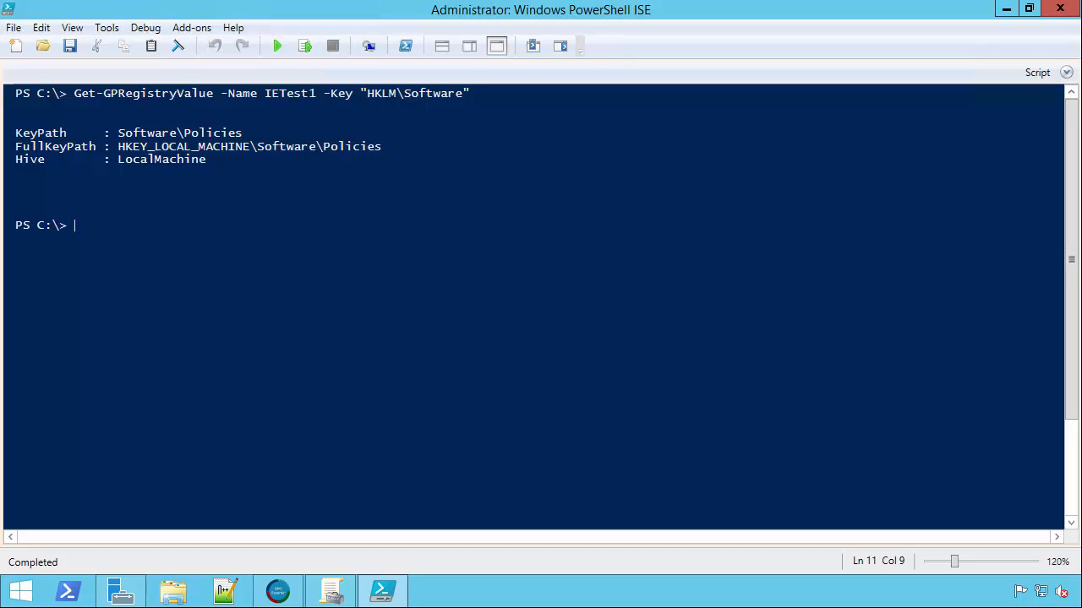
Step: Query IETest1 under "HKLM\Software\policies", then extend the key with \microsoft
{"action": "type", "text": "Get-GPRegistryValue -Name IETest1 -Key \"HKLM\\Software\\po"}
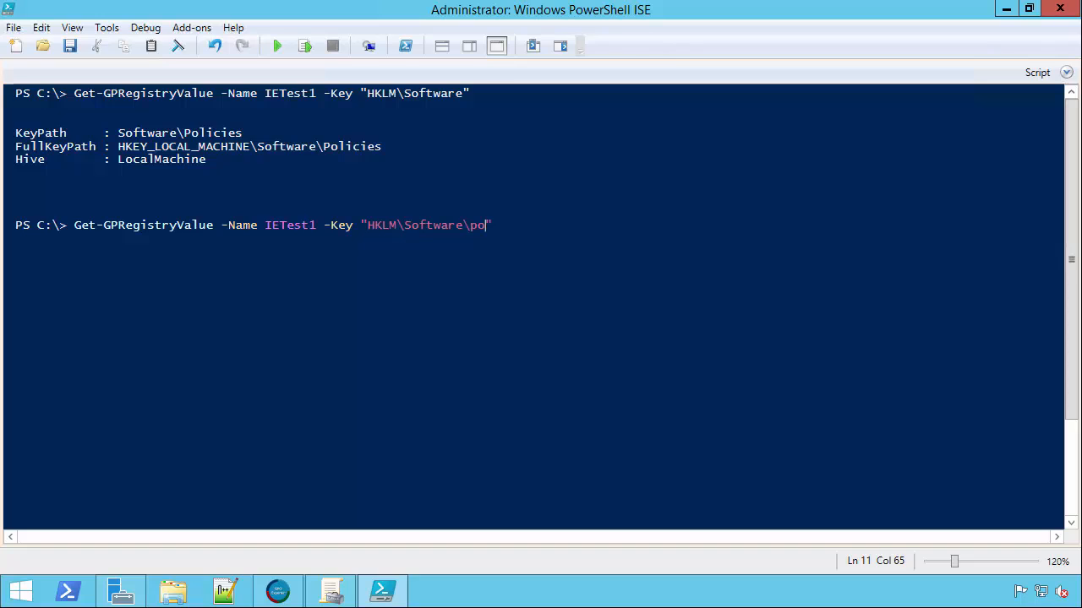
{"action": "type", "text": "licies"}
{"action": "key", "text": "Return"}
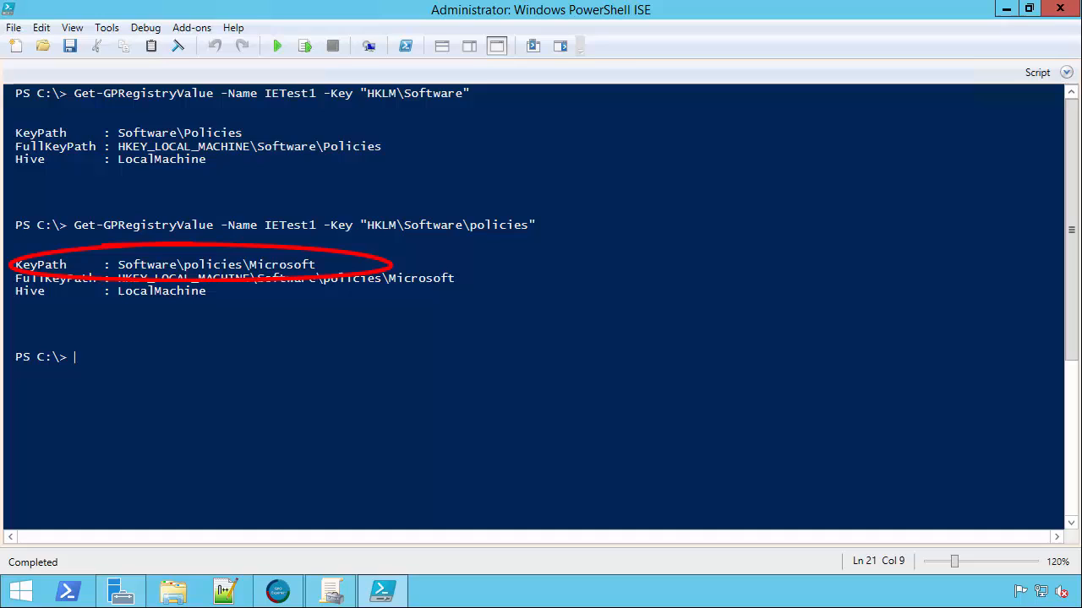
{"action": "type", "text": "Get-GPRegistryValue -Name IETest1 -Key \"HKLM\\Software\\policies\""}
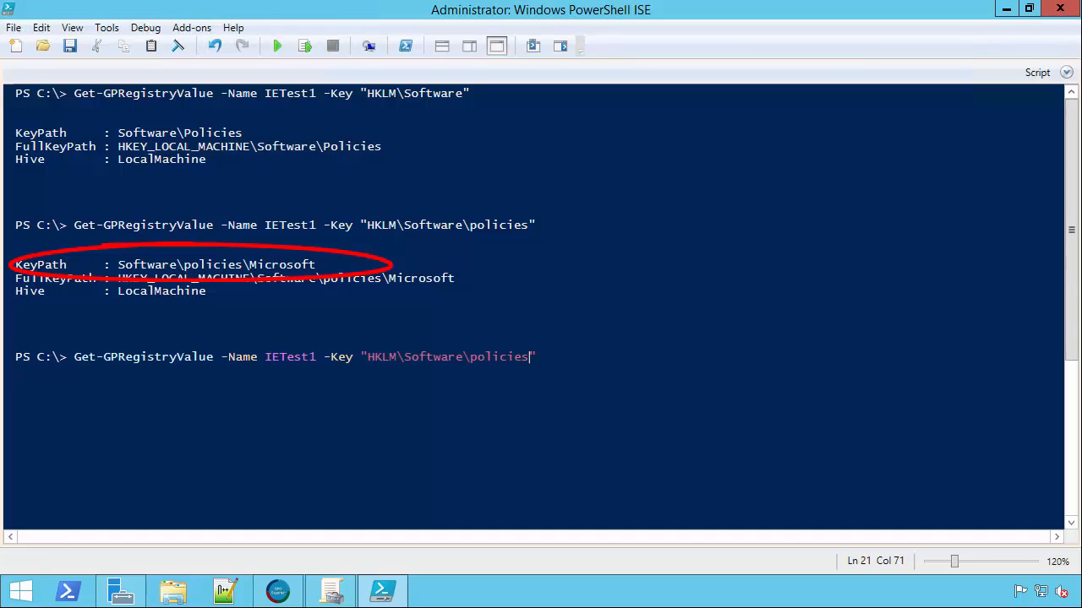
{"action": "type", "text": "\\microsoft"}
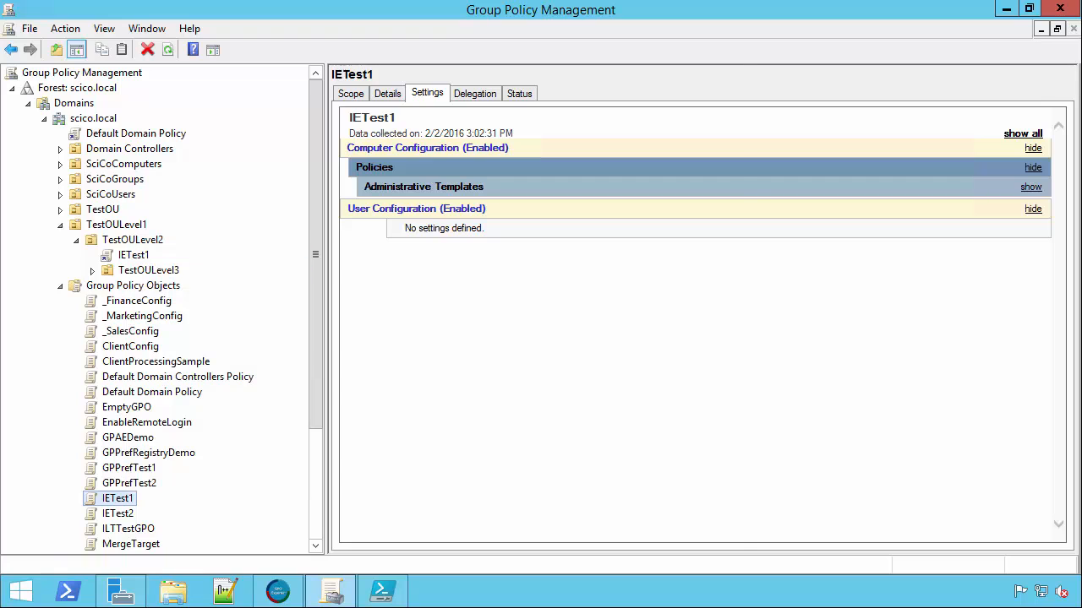
Step: Edit IETest1 and filter Computer Administrative Templates to show only configured settings
{"action": "double_click", "coordinate": [118, 498]}
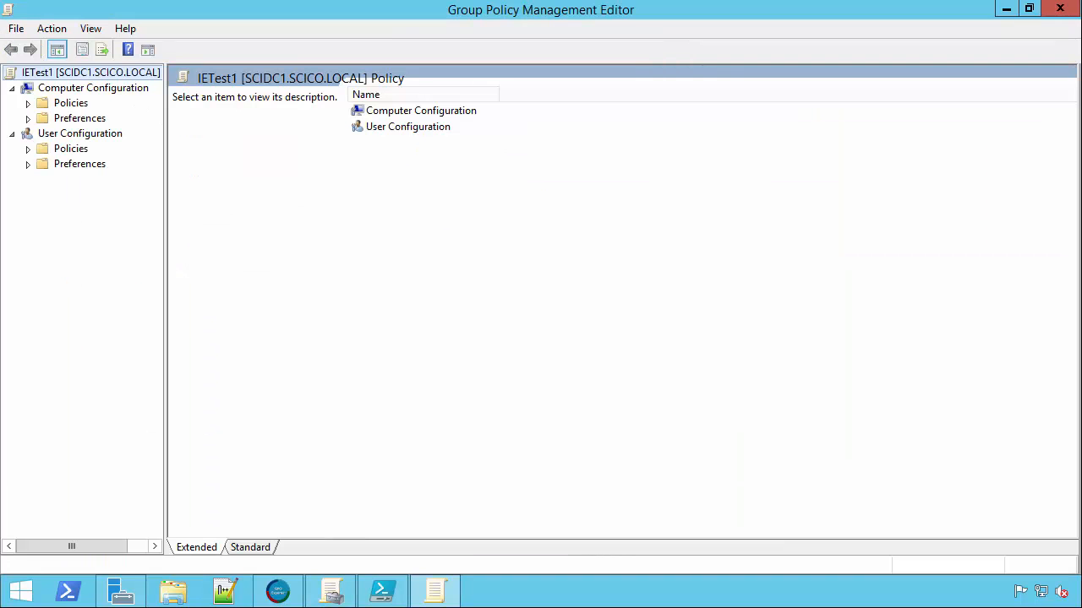
{"action": "left_click", "coordinate": [71, 103]}
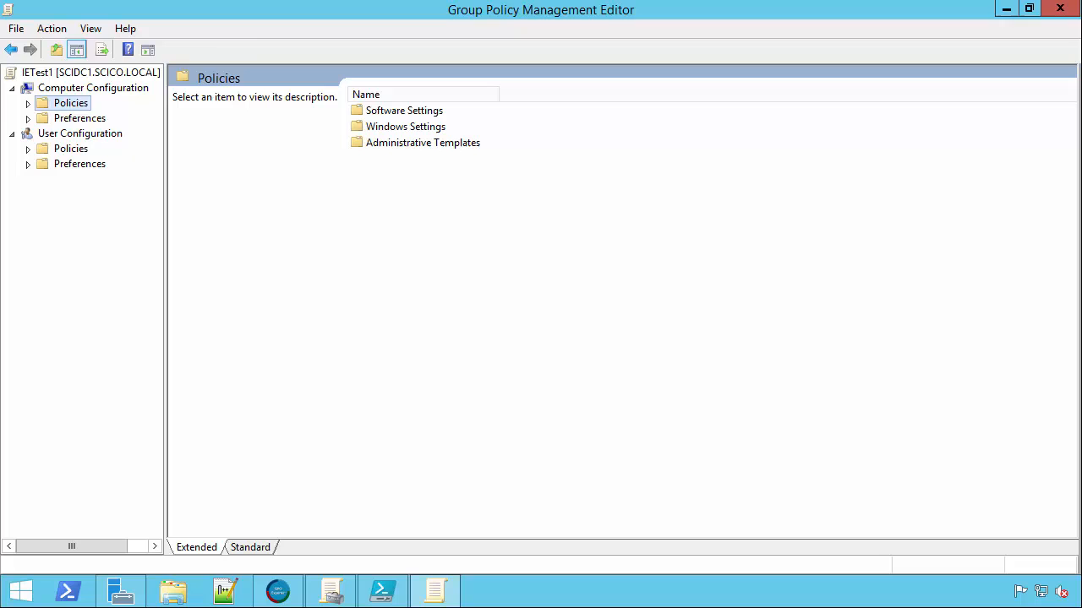
{"action": "left_click", "coordinate": [52, 28]}
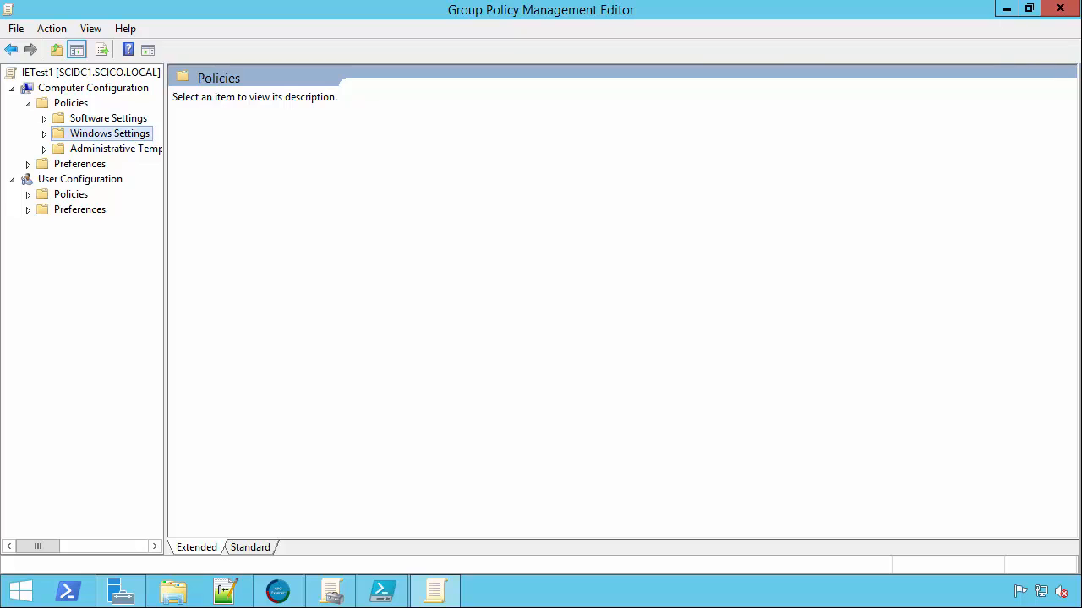
{"action": "right_click", "coordinate": [114, 148]}
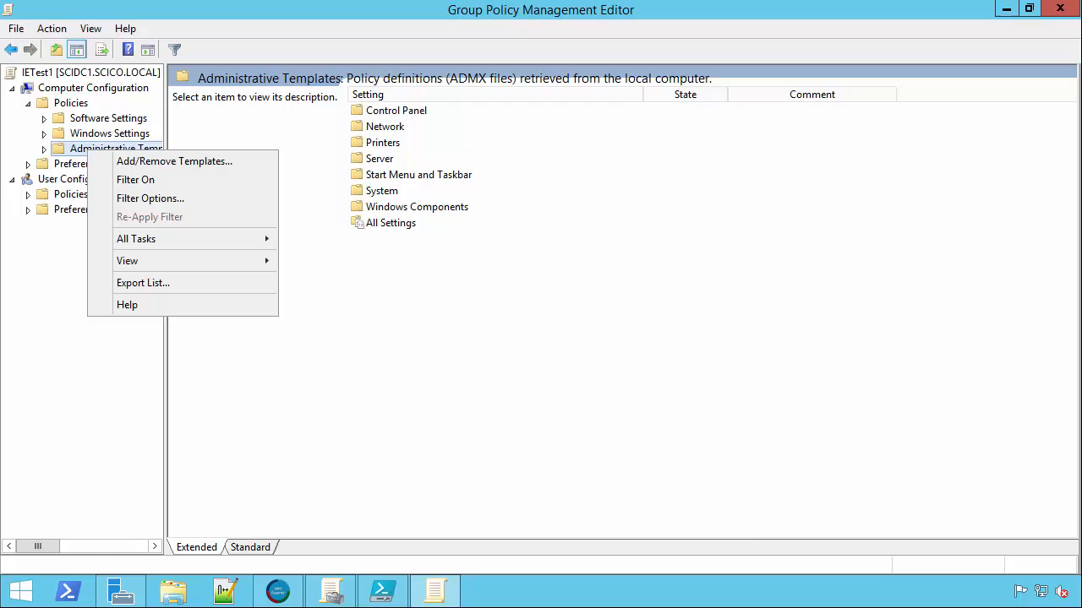
{"action": "left_click", "coordinate": [149, 198]}
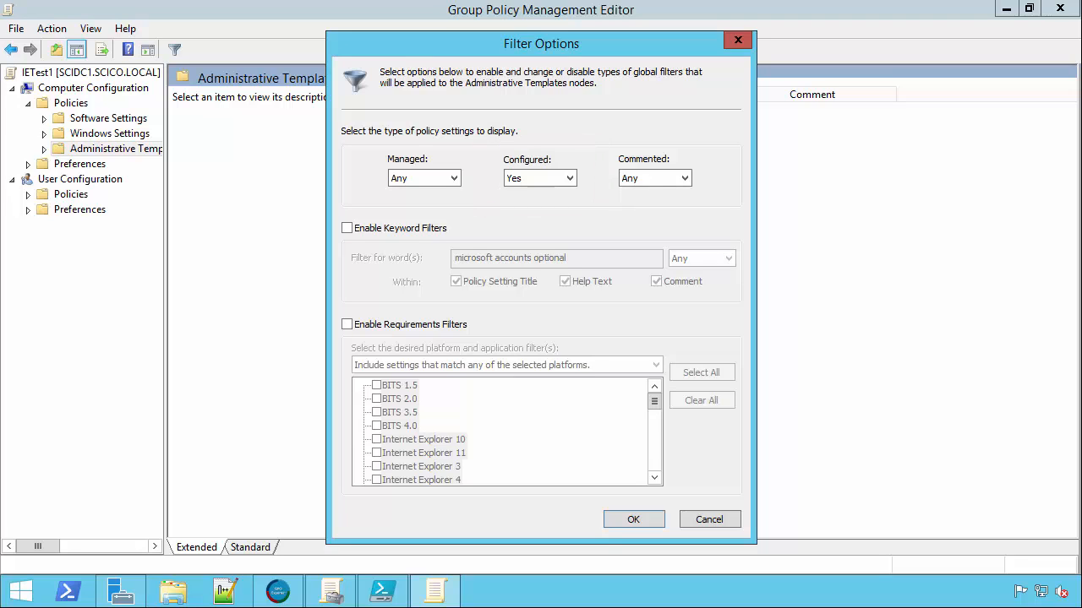
{"action": "left_click", "coordinate": [633, 518]}
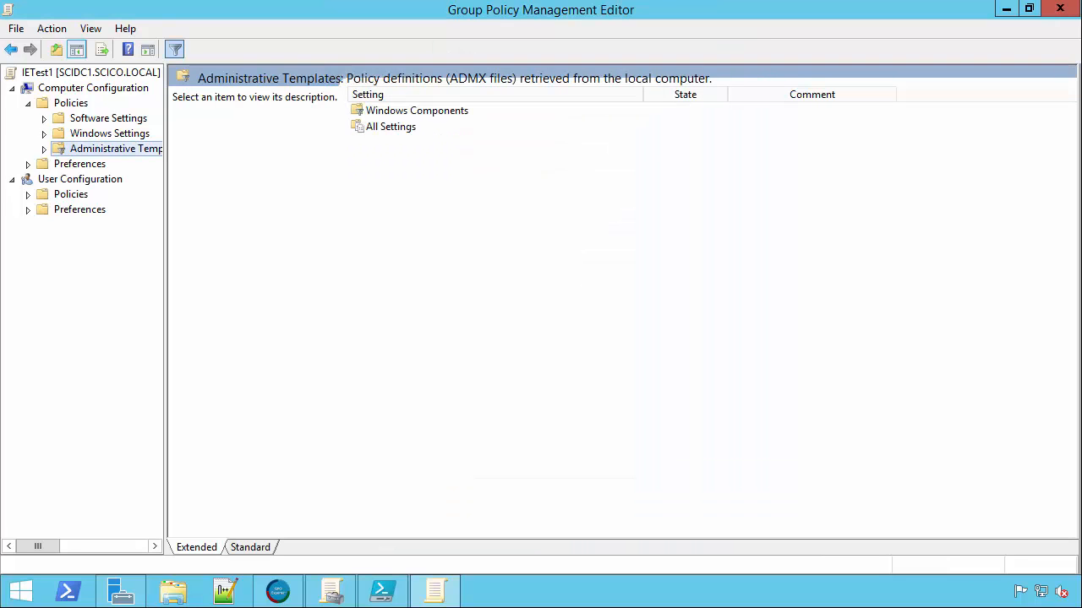
Step: View the disabled search-provider setting under All Settings, close the editor, return to ISE
{"action": "left_click", "coordinate": [390, 126]}
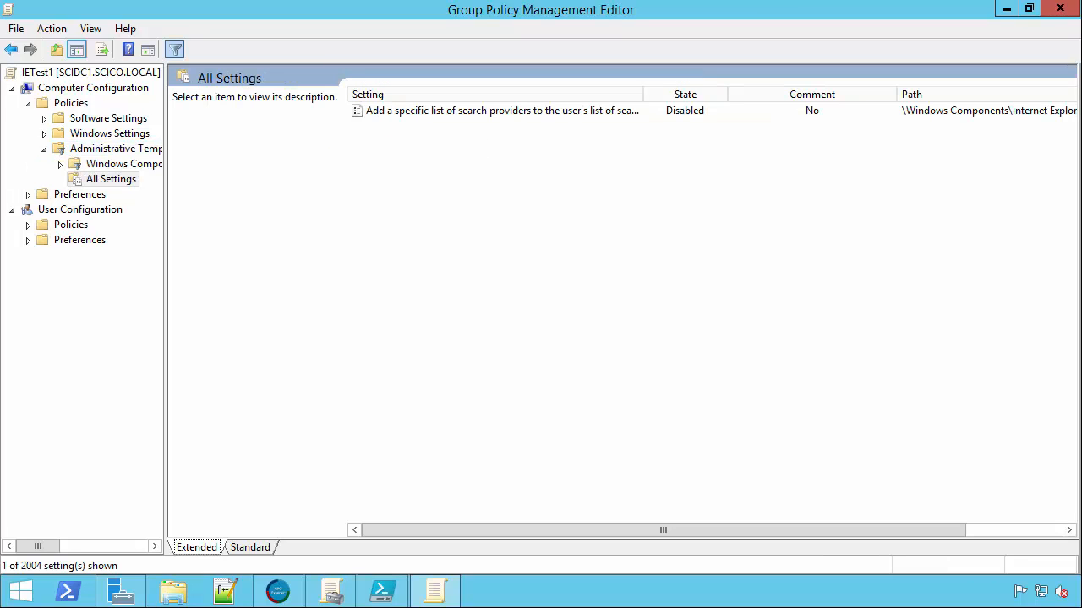
{"action": "mouse_move", "coordinate": [174, 49]}
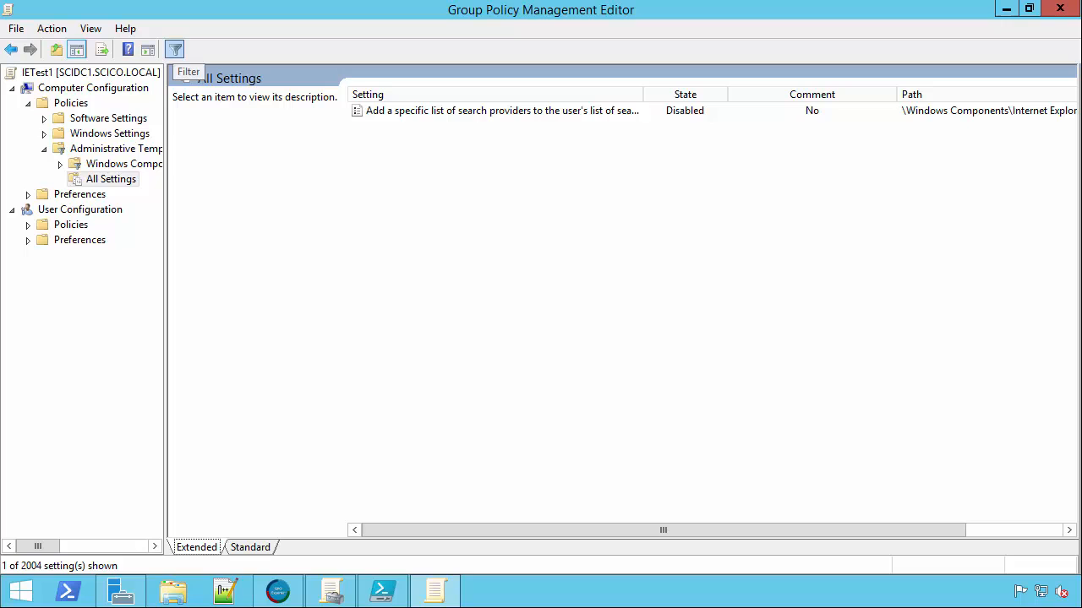
{"action": "left_click", "coordinate": [174, 49]}
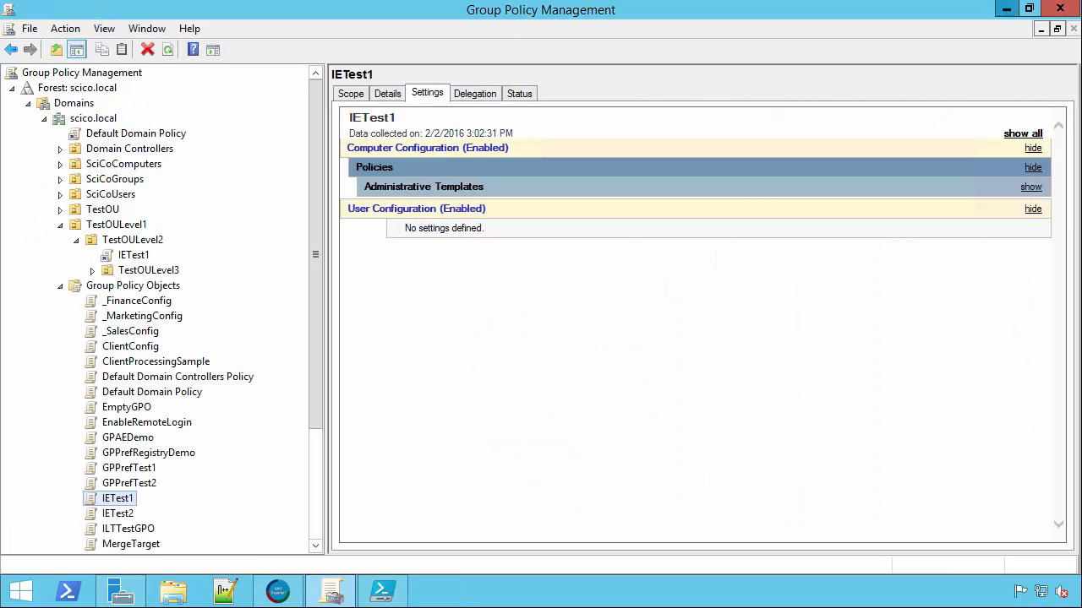
{"action": "left_click", "coordinate": [382, 591]}
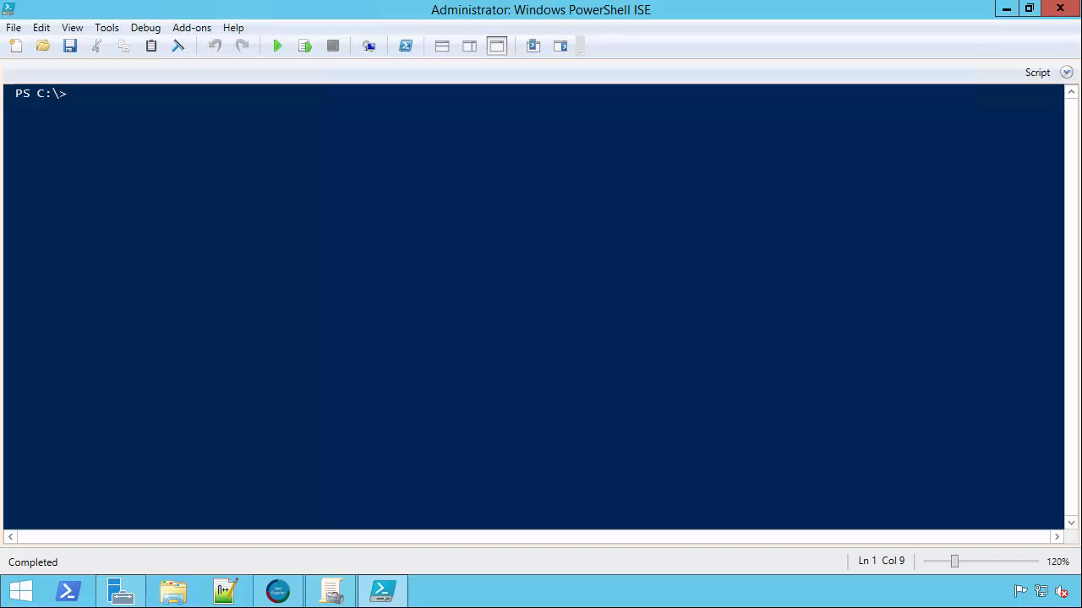
Step: Run Recurse-PolicyKeys -GPOName IETest1 -Key "HKLM\Software" in the console
{"action": "type", "text": "recur"}
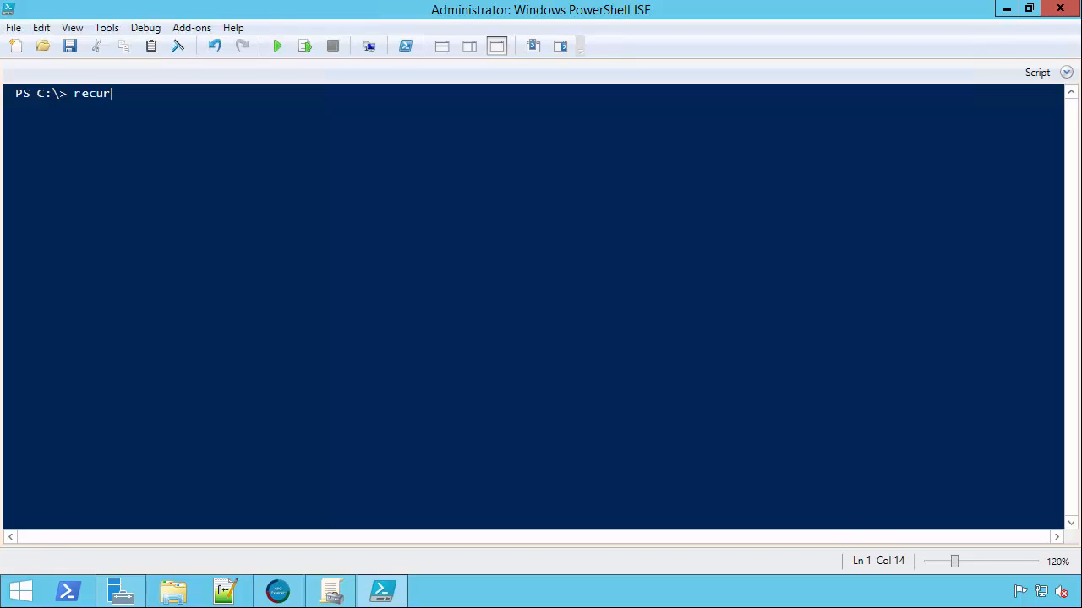
{"action": "type", "text": "se-po"}
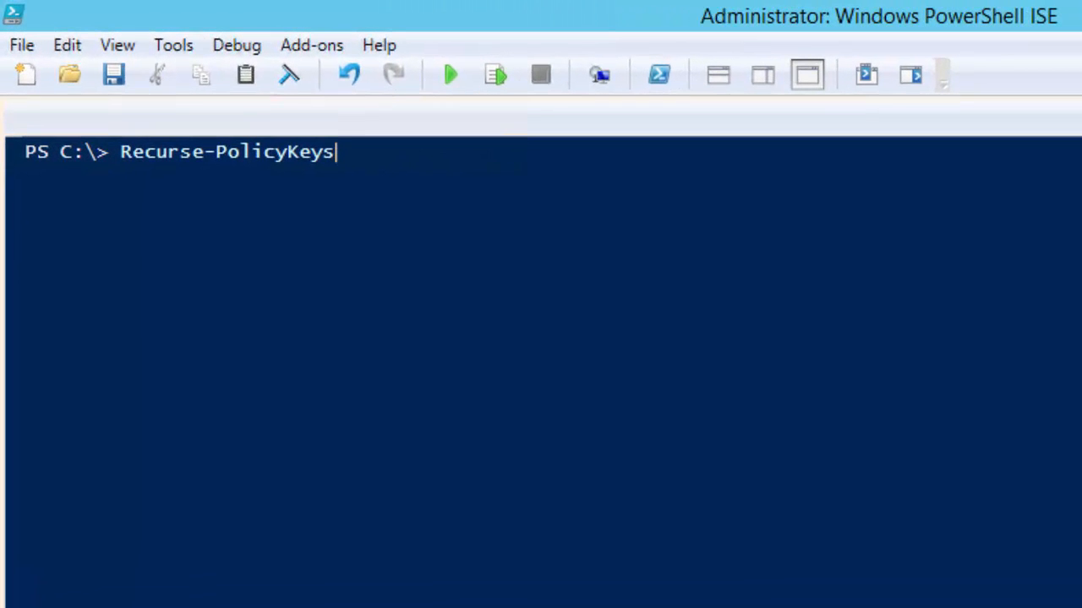
{"action": "type", "text": "-GPOName"}
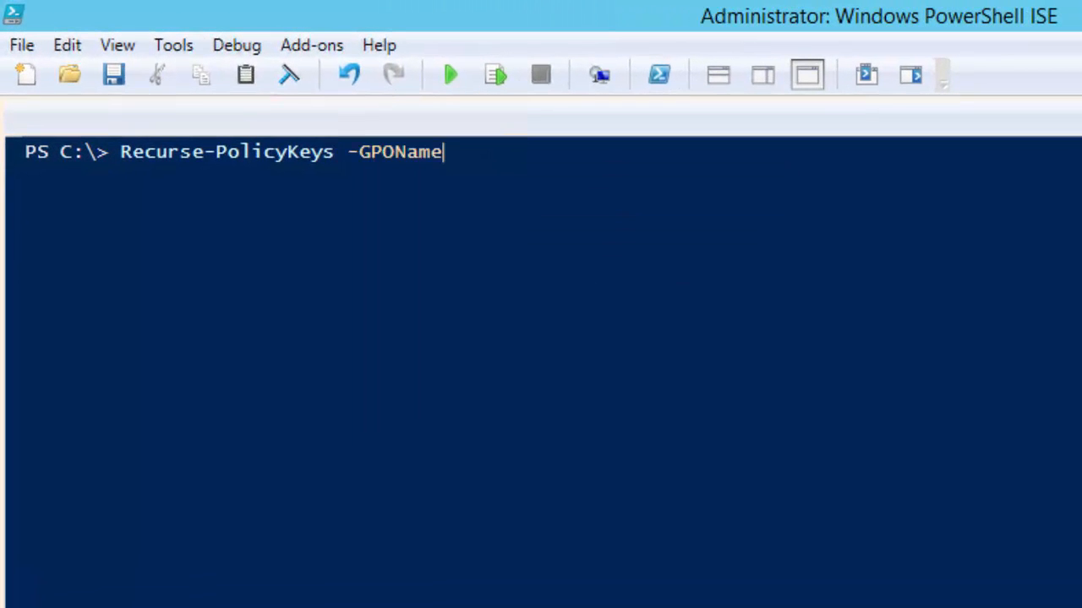
{"action": "type", "text": "IETest"}
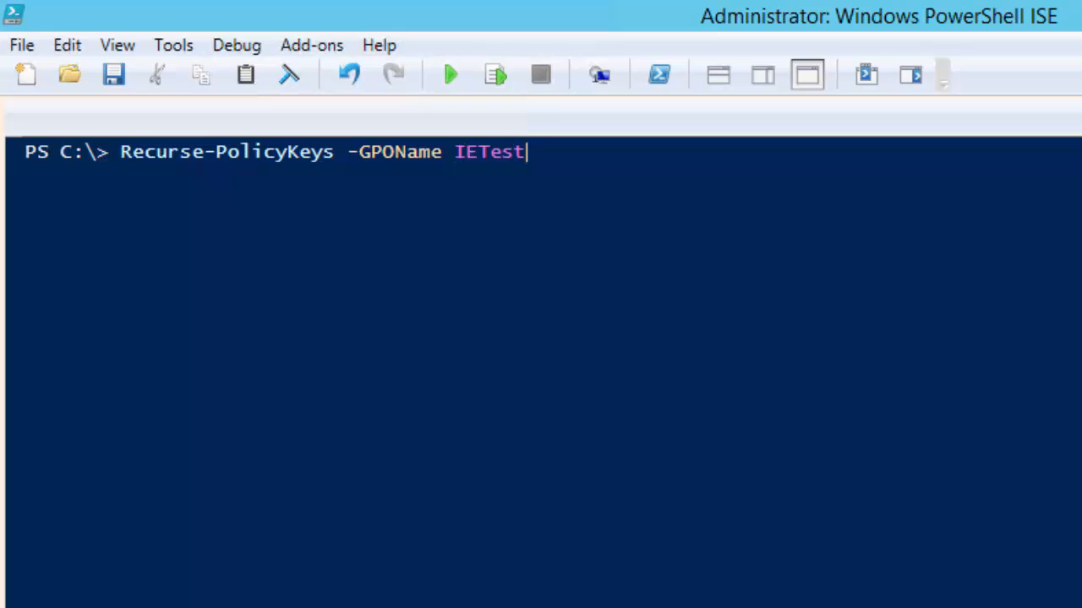
{"action": "type", "text": "1 -Key"}
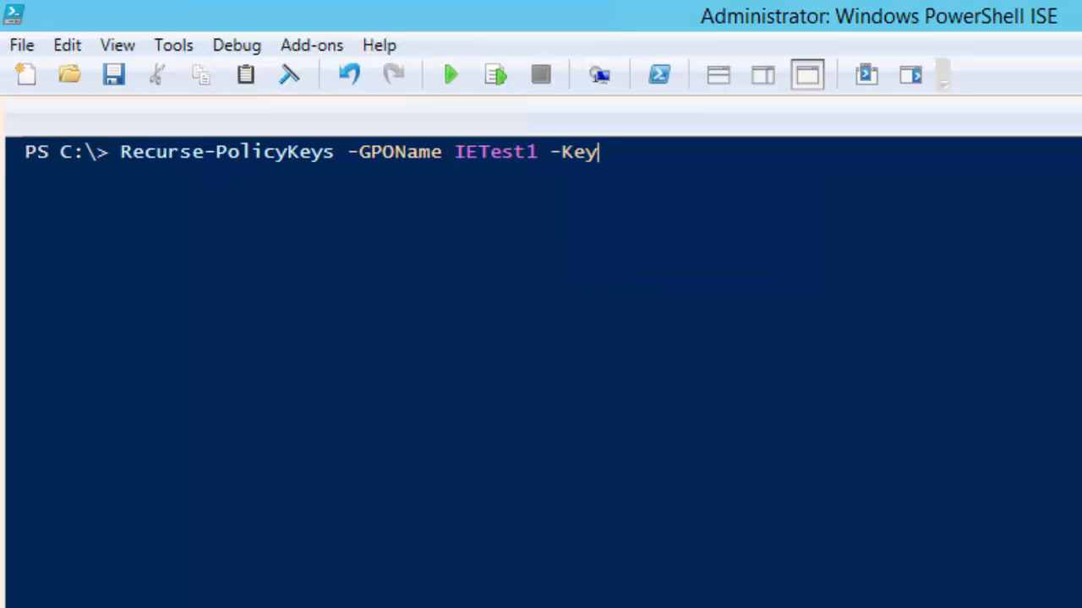
{"action": "type", "text": "\"K"}
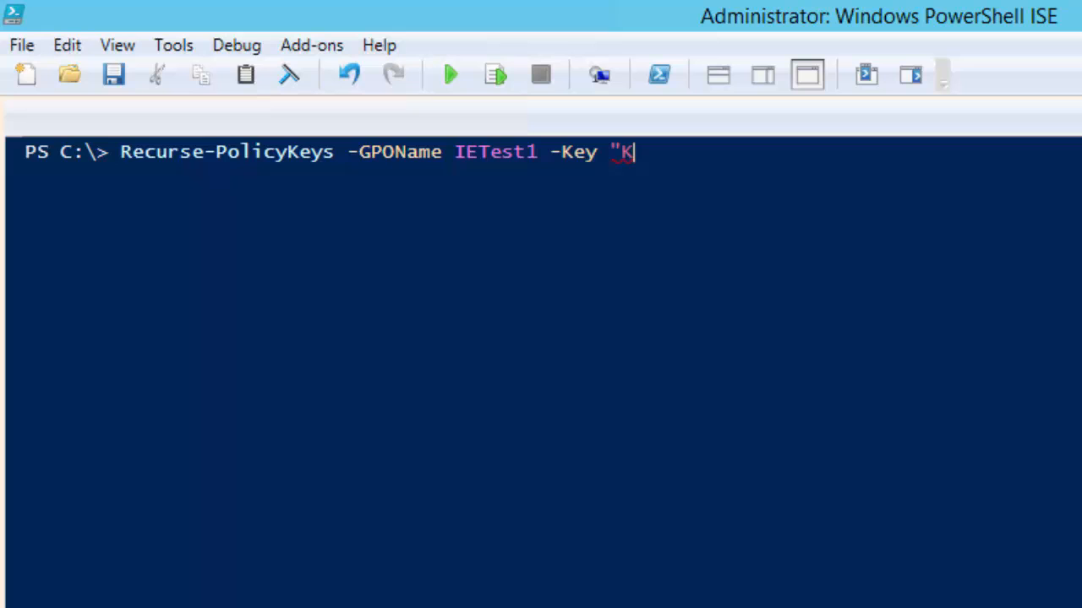
{"action": "key", "text": "backspace"}
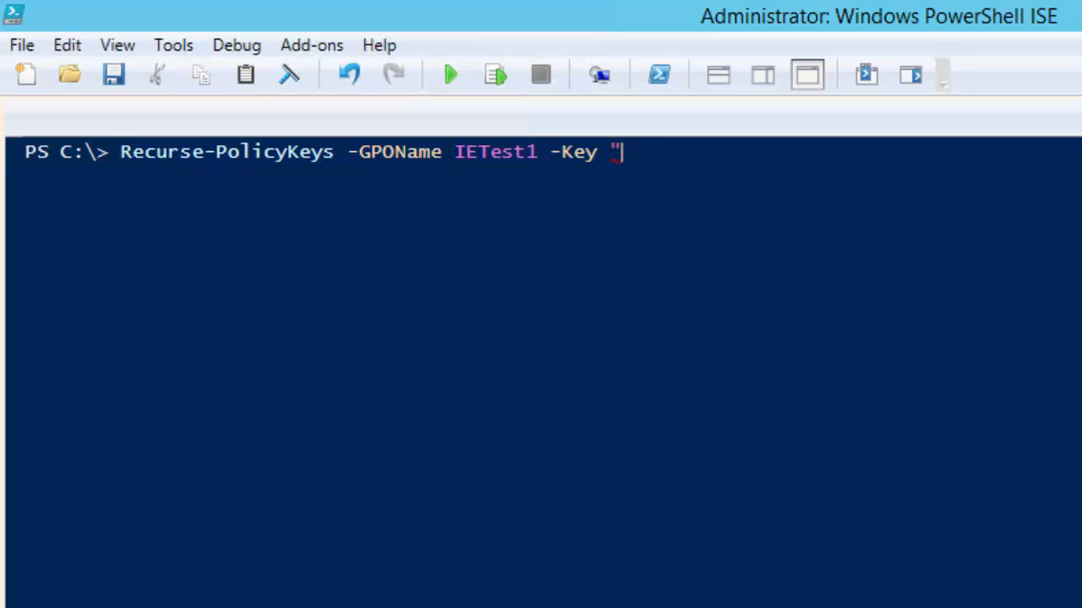
{"action": "type", "text": "HK"}
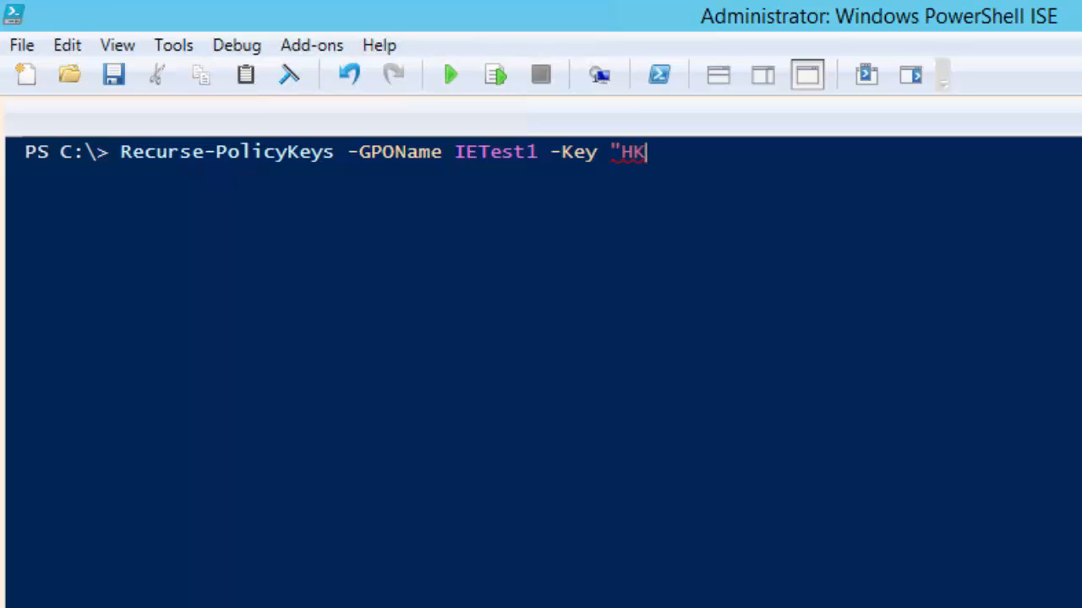
{"action": "type", "text": "LM\\Soft"}
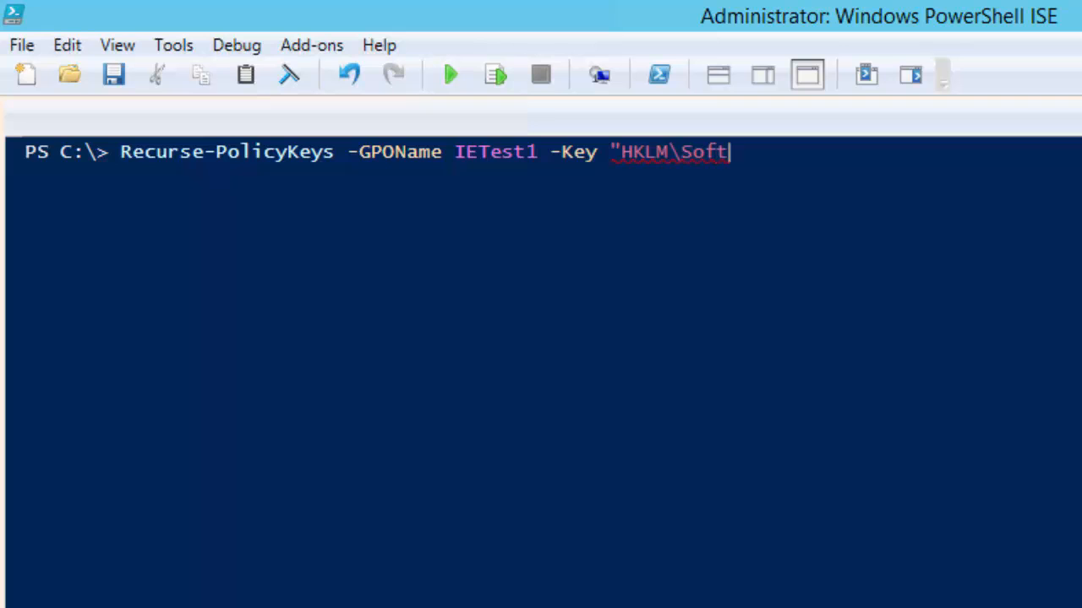
{"action": "type", "text": "ware\""}
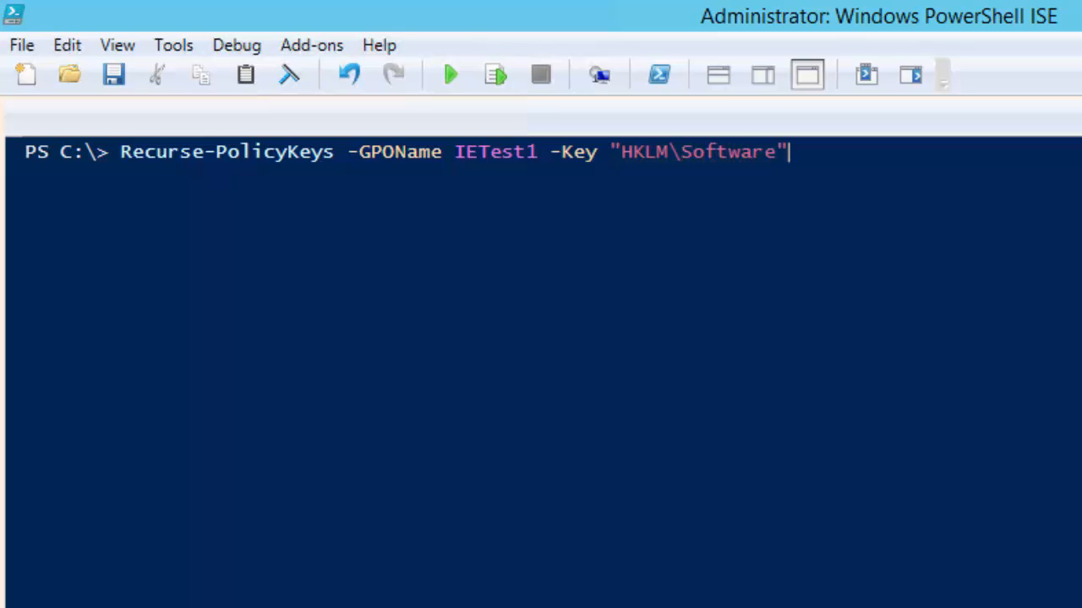
{"action": "key", "text": "Return"}
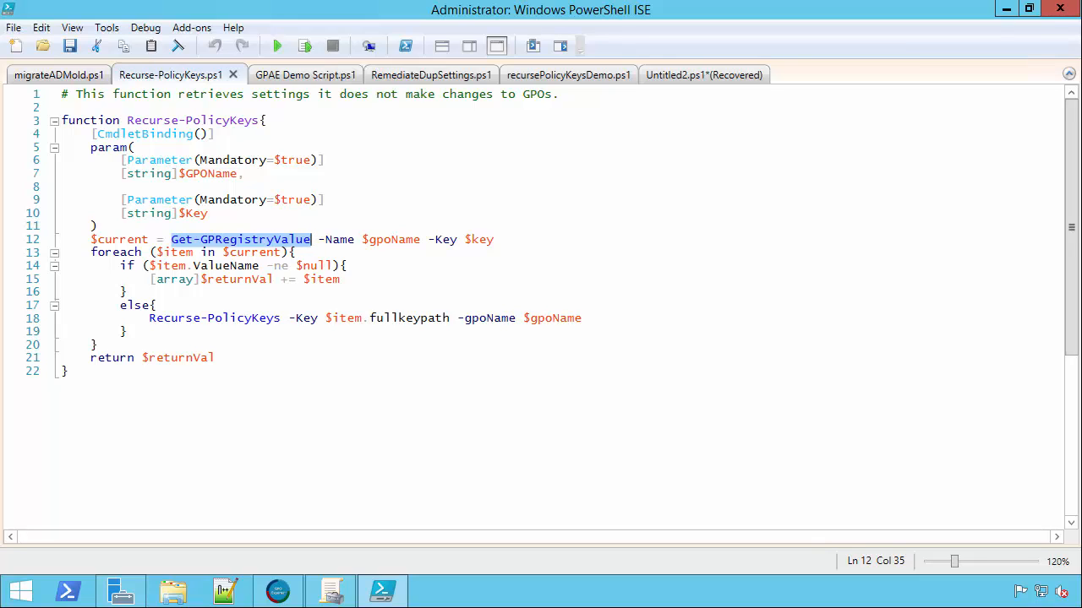
{"action": "mouse_move", "coordinate": [120, 590]}
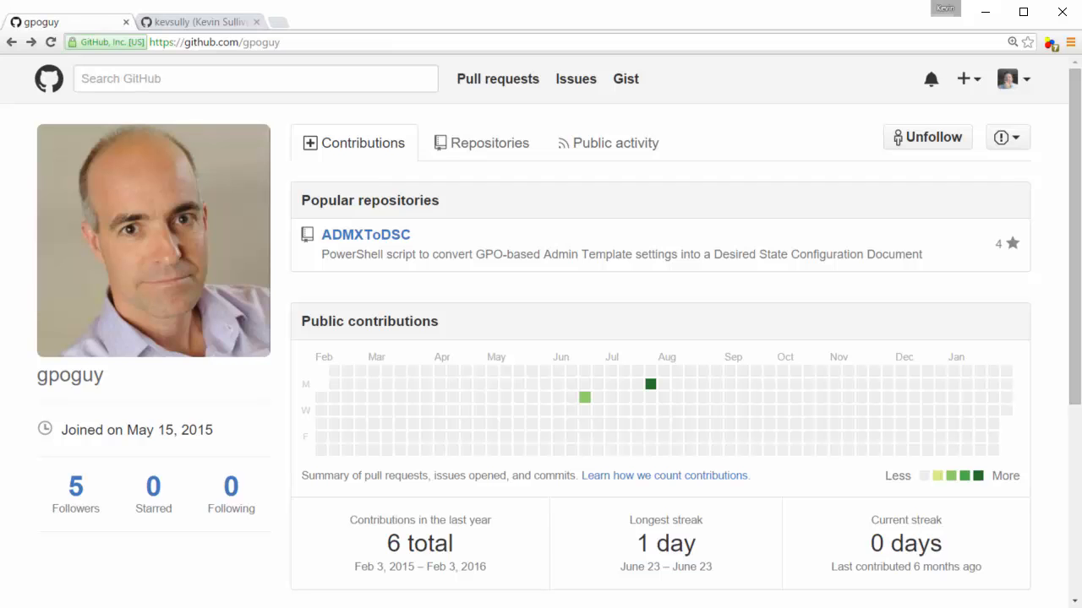
{"action": "mouse_move", "coordinate": [365, 234]}
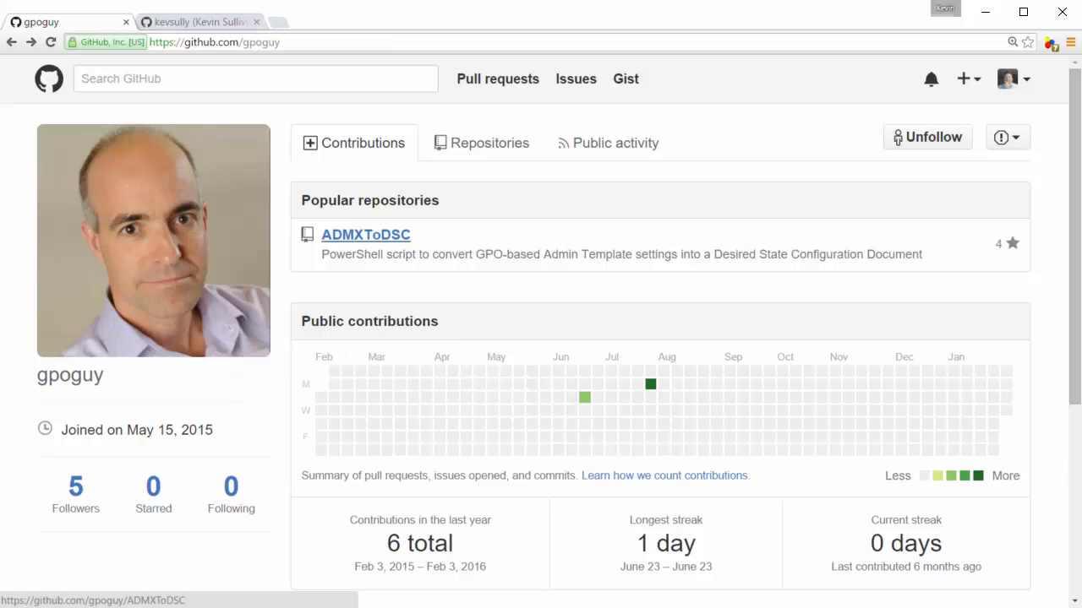
{"action": "mouse_move", "coordinate": [365, 234]}
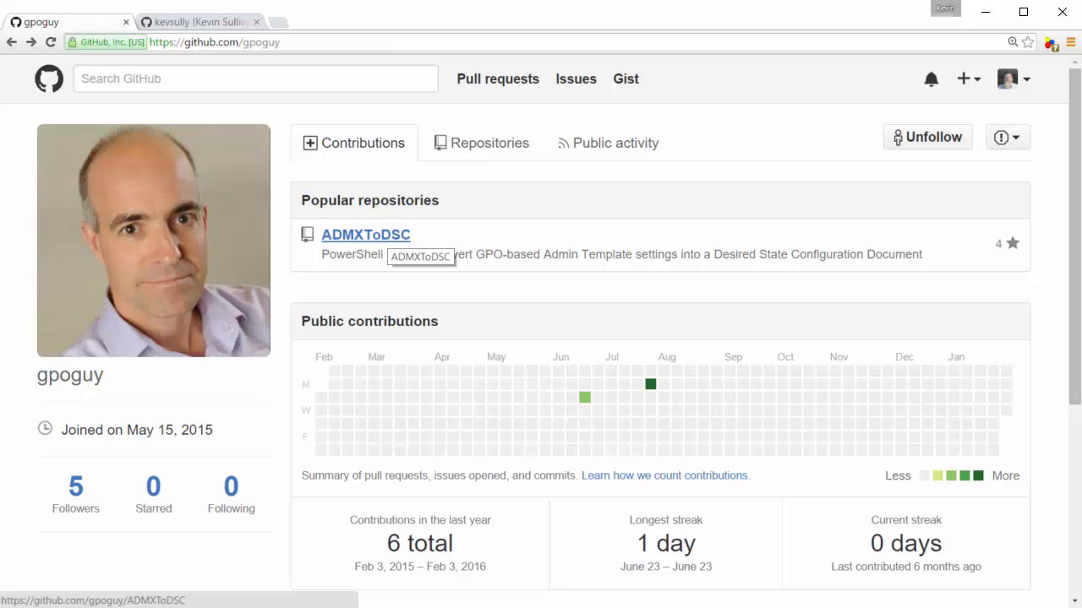
{"action": "left_click", "coordinate": [365, 234]}
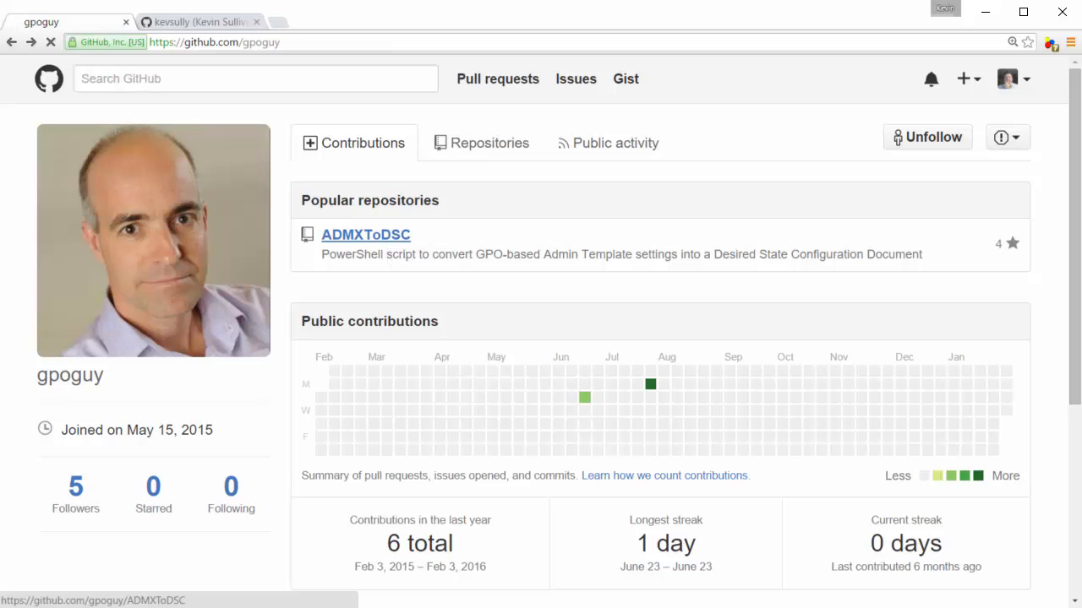
{"action": "left_click", "coordinate": [365, 234]}
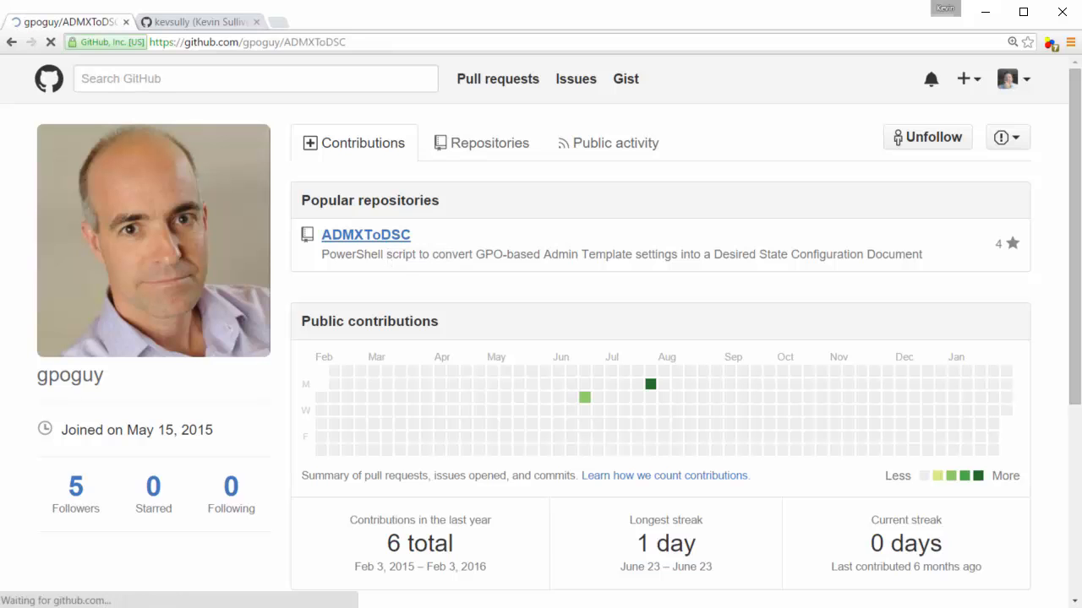
{"action": "left_click", "coordinate": [365, 234]}
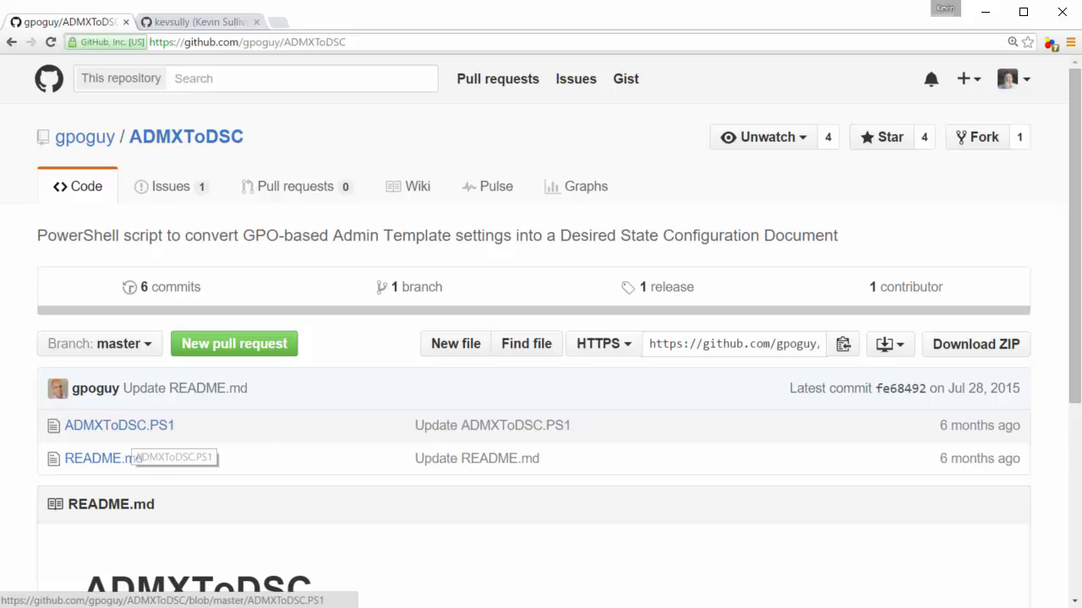
{"action": "left_click", "coordinate": [84, 136]}
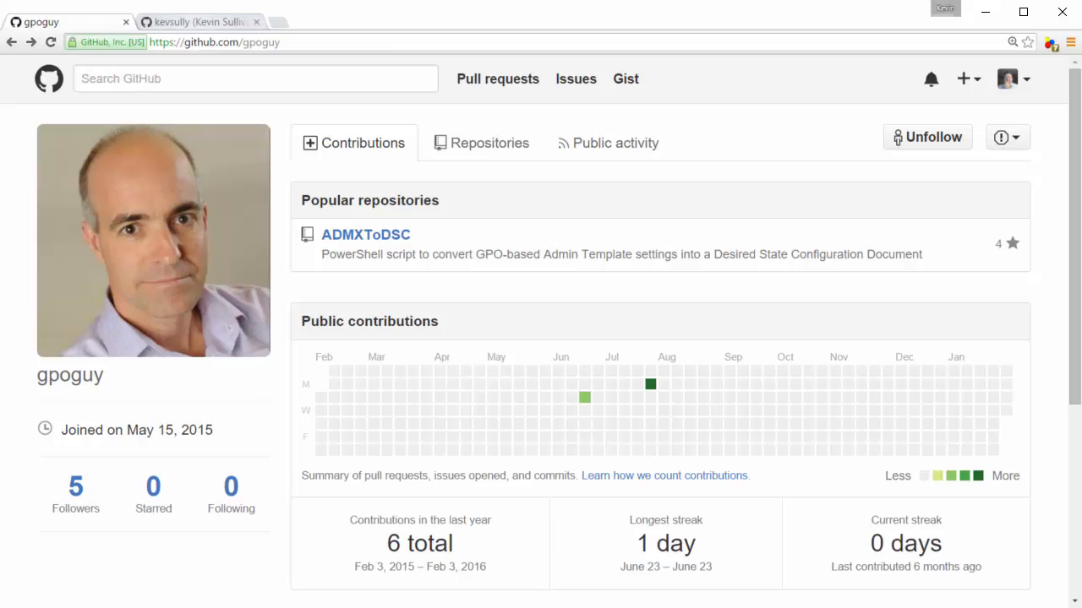
Step: Open ConvertTo-DSC.ps1 from kevsully's ConvertTo-DSC repository in the second browser tab
{"action": "left_click", "coordinate": [198, 21]}
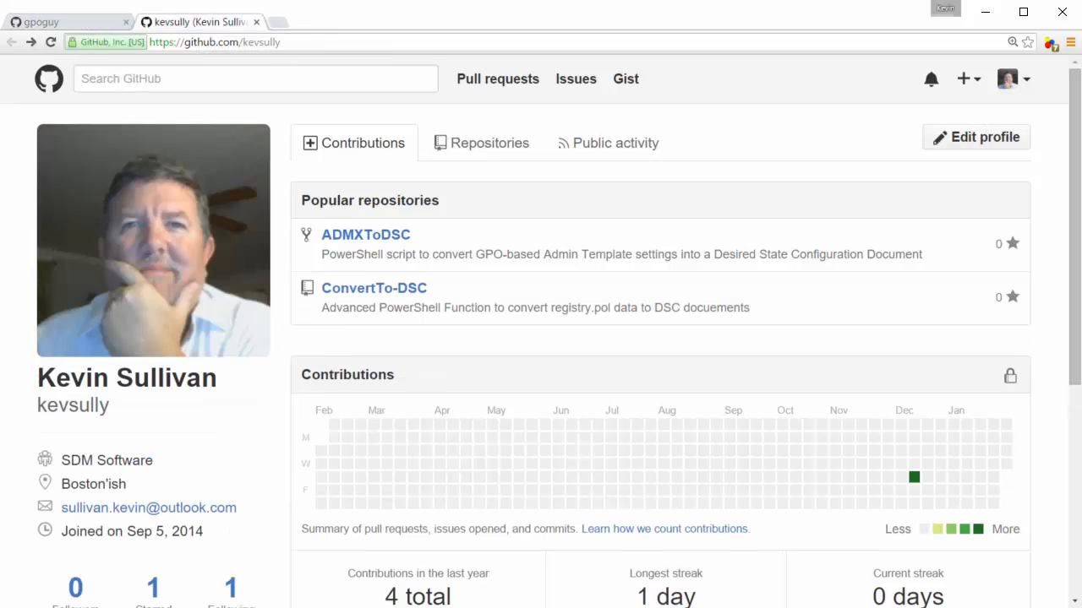
{"action": "left_click", "coordinate": [374, 287]}
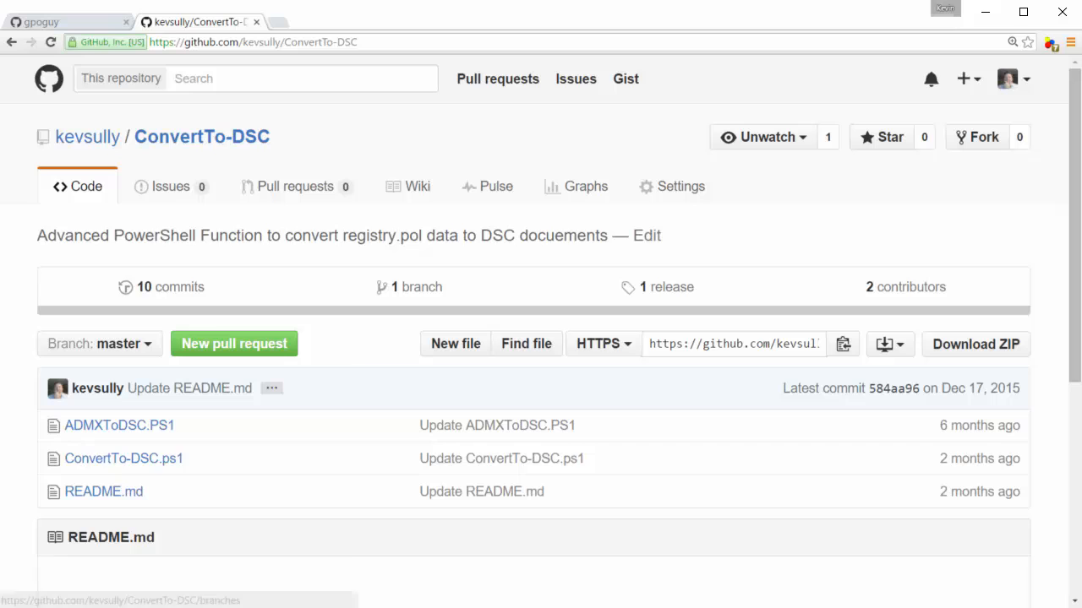
{"action": "mouse_move", "coordinate": [123, 458]}
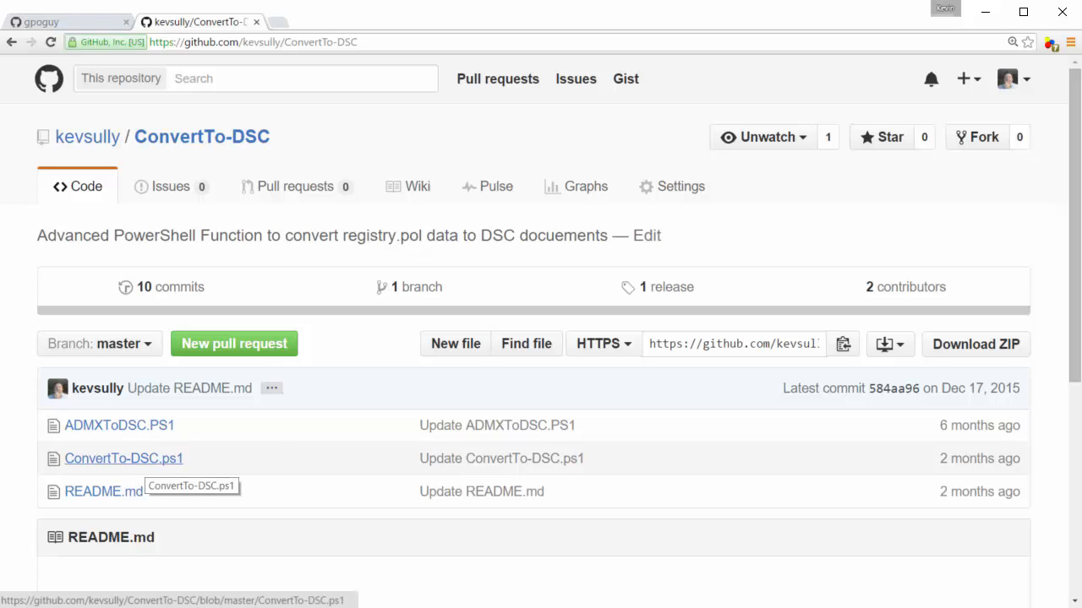
{"action": "left_click", "coordinate": [123, 458]}
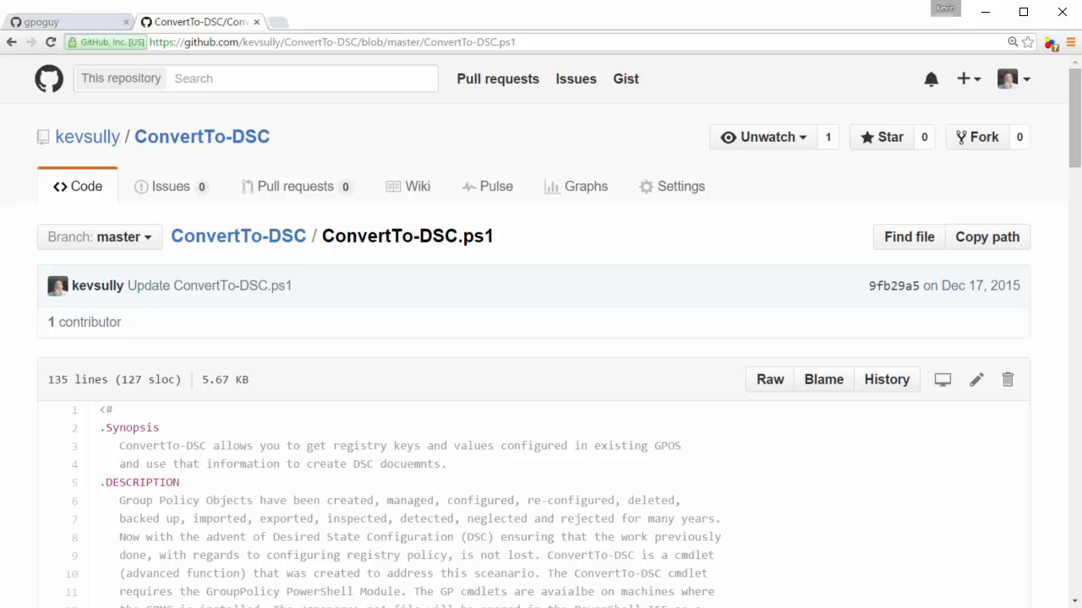
Step: Scroll through the ConvertTo-DSC.ps1 code, including the Recurse_PolicyKeys function
{"action": "scroll", "scroll_direction": "down", "scroll_amount": 3}
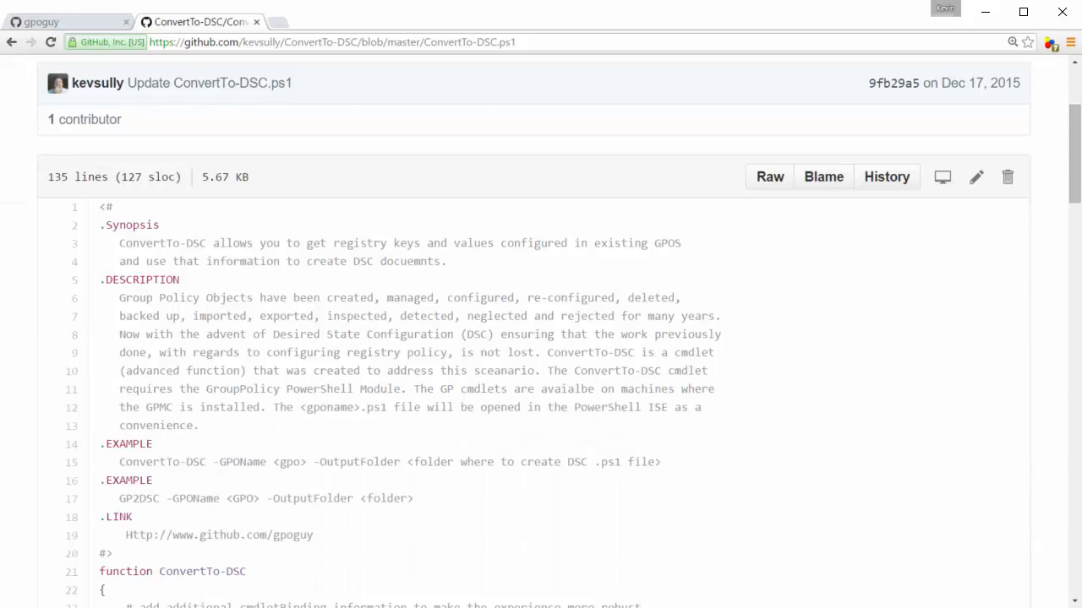
{"action": "scroll", "scroll_direction": "down", "scroll_amount": 3}
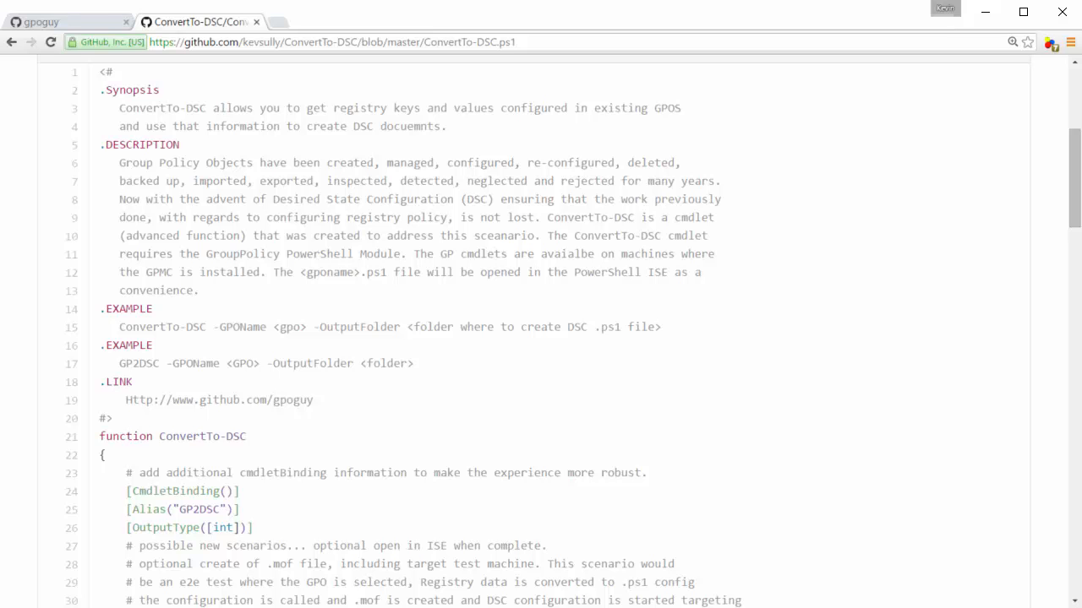
{"action": "scroll", "scroll_direction": "down", "scroll_amount": 3}
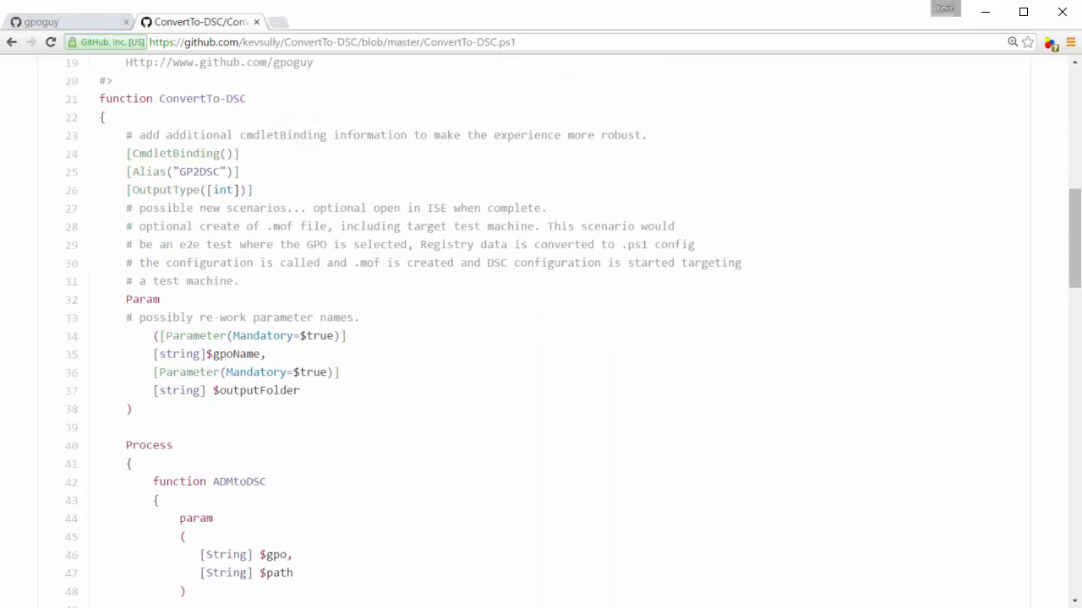
{"action": "scroll", "scroll_direction": "down", "scroll_amount": 3}
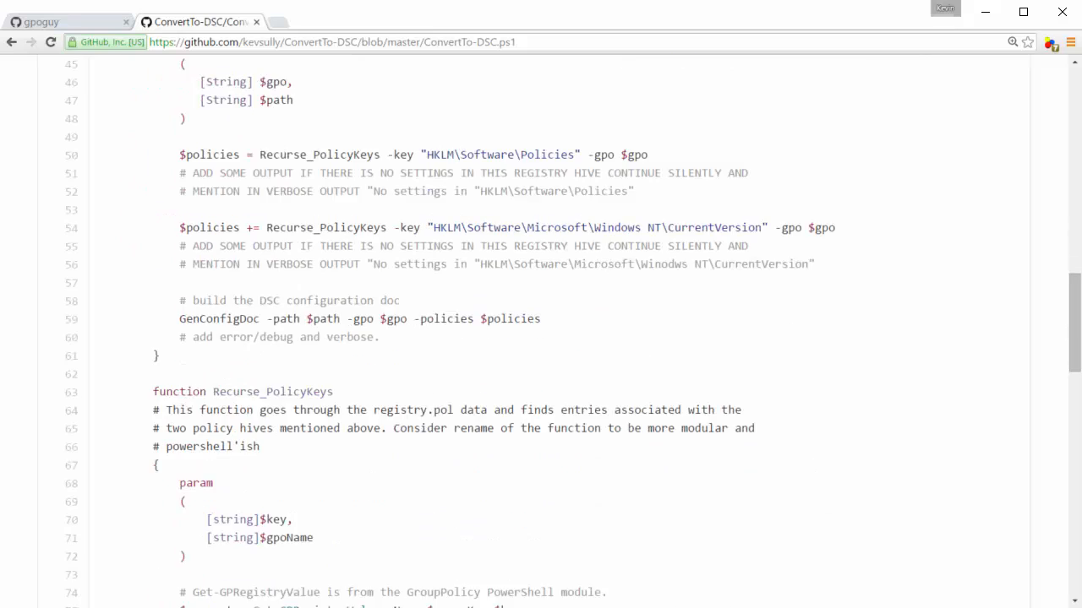
{"action": "scroll", "scroll_direction": "down", "scroll_amount": 3}
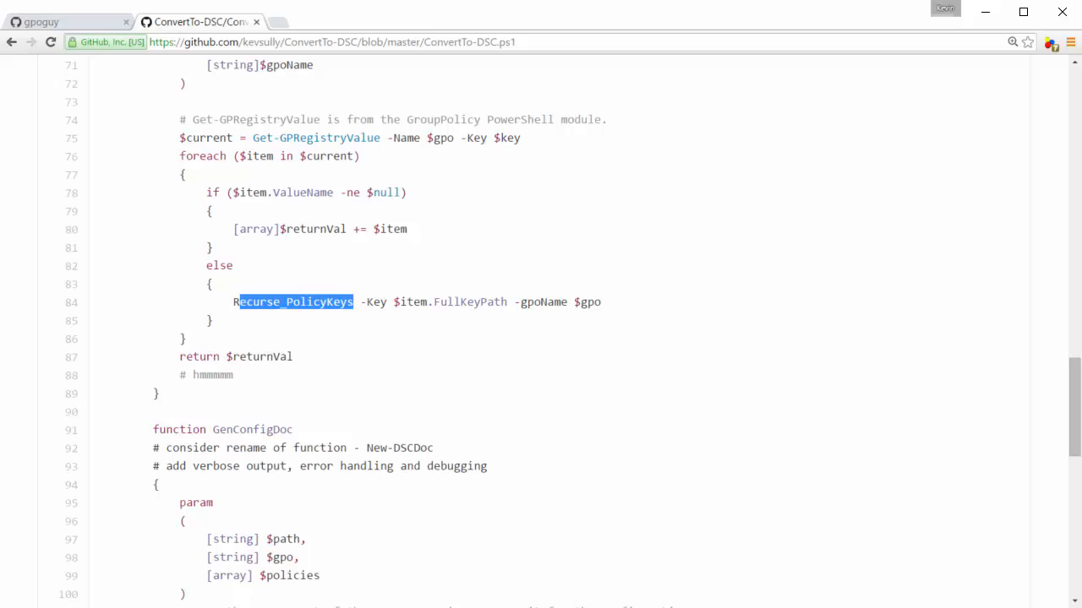
{"action": "scroll", "scroll_direction": "down", "scroll_amount": 3}
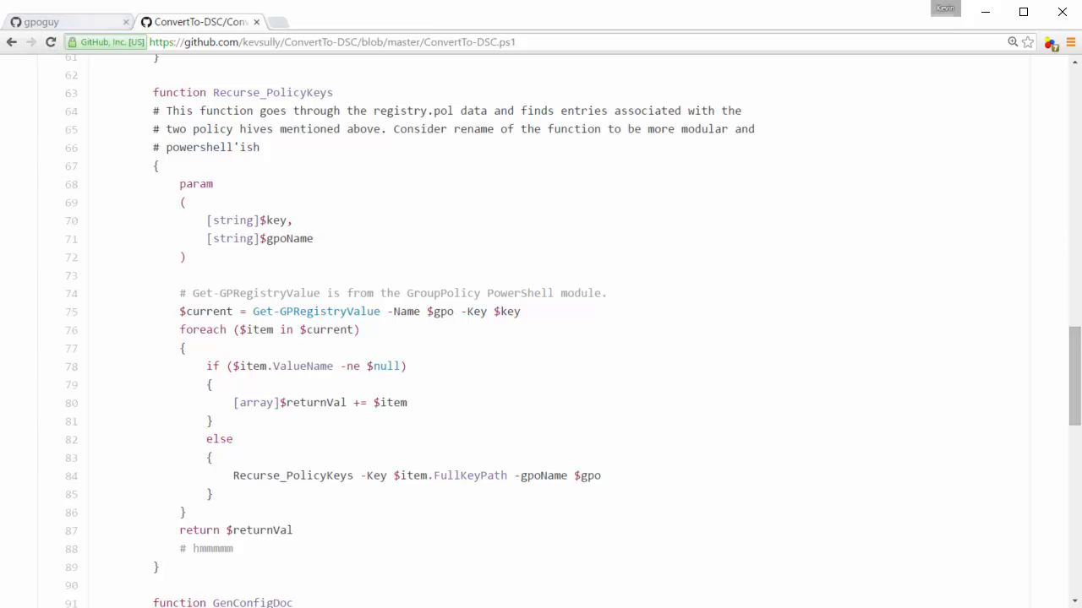
{"action": "scroll", "scroll_direction": "up", "scroll_amount": 3}
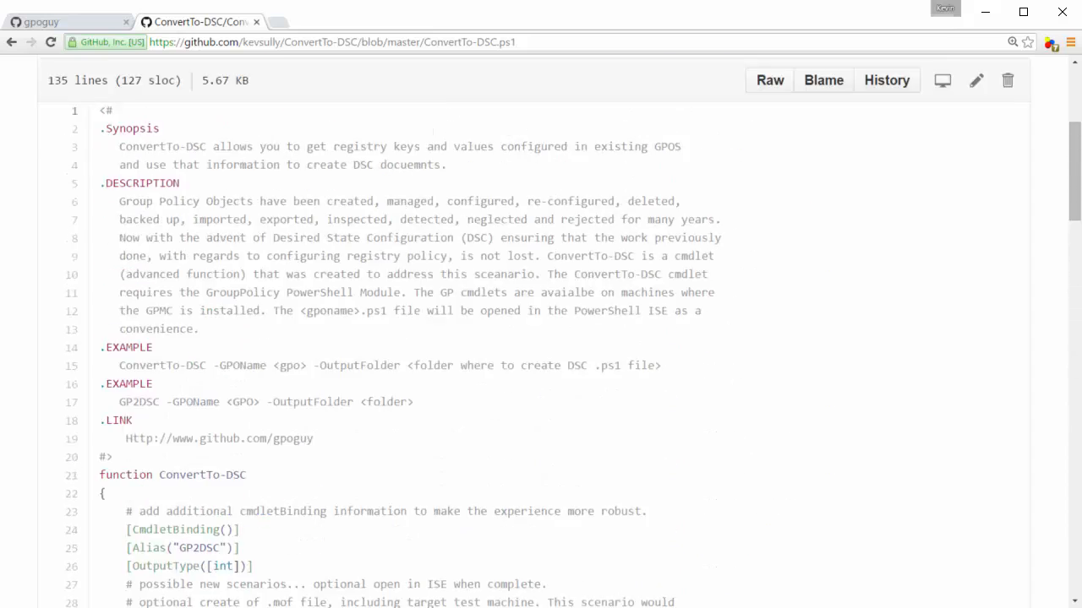